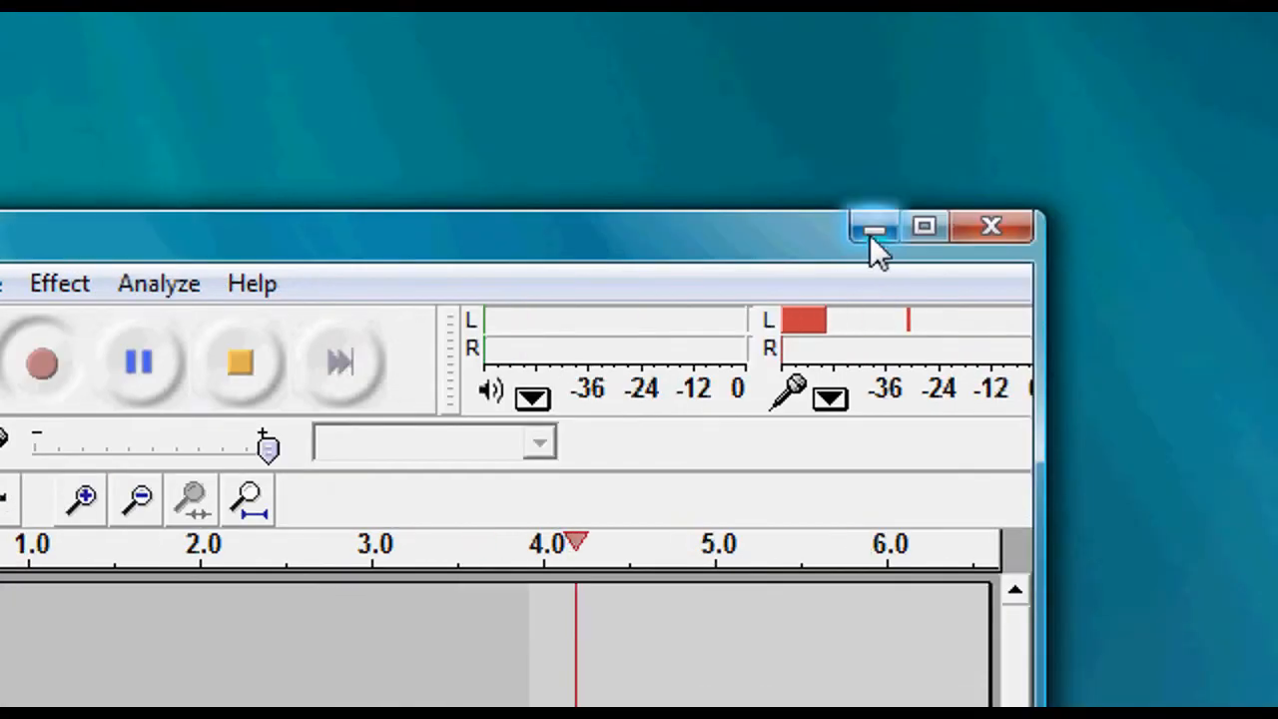
# Minimize the Audacity window to leave the Windows Vista desktop clear
pyautogui.click(875, 227)
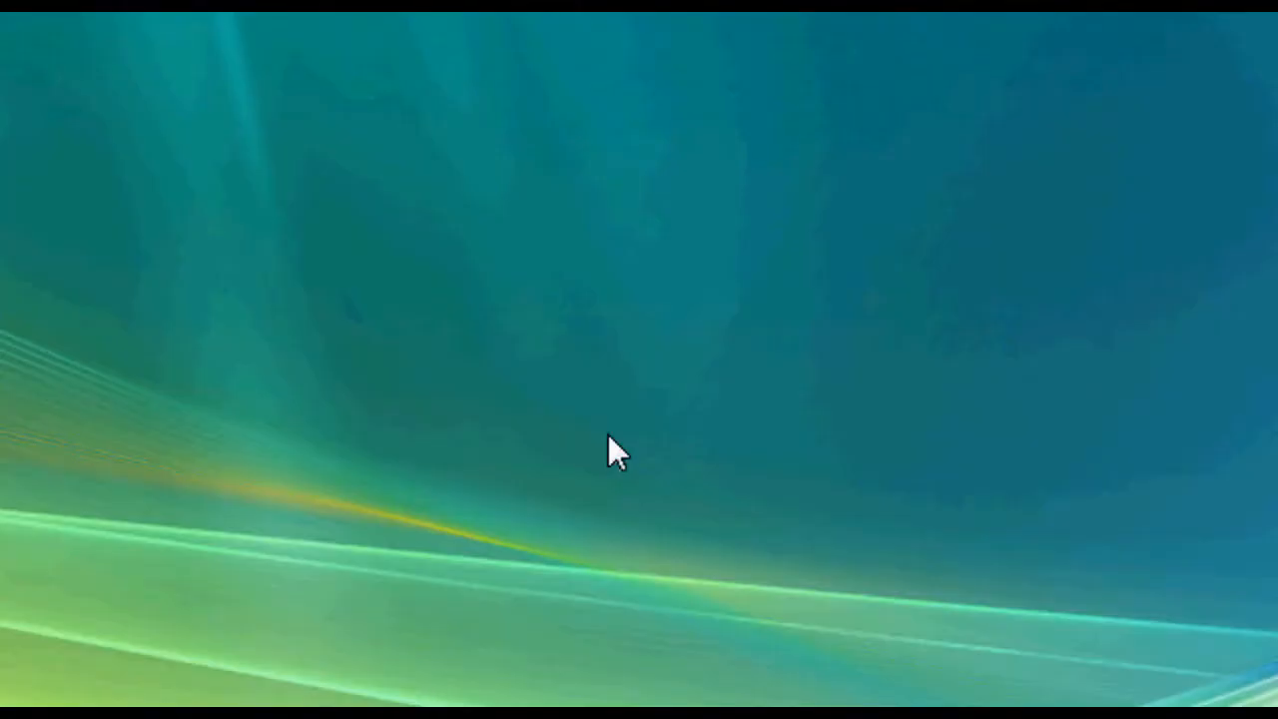
pyautogui.moveTo(575, 430)
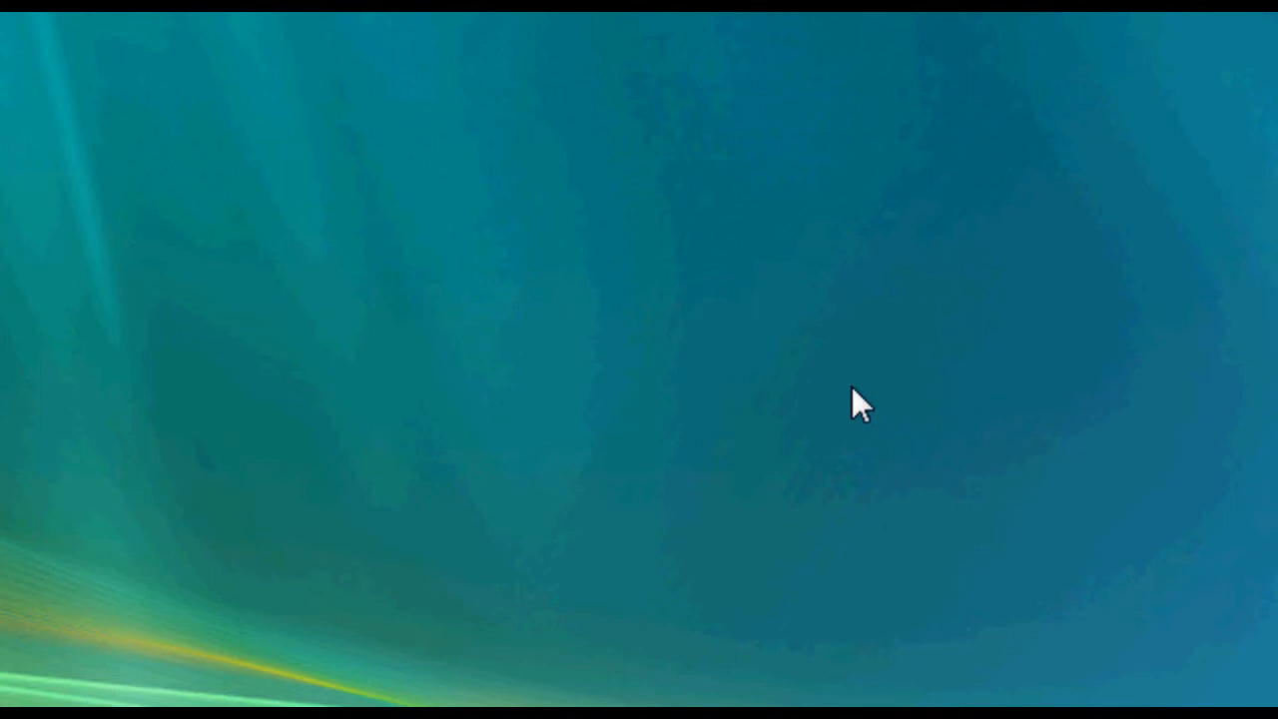
pyautogui.moveTo(737, 357)
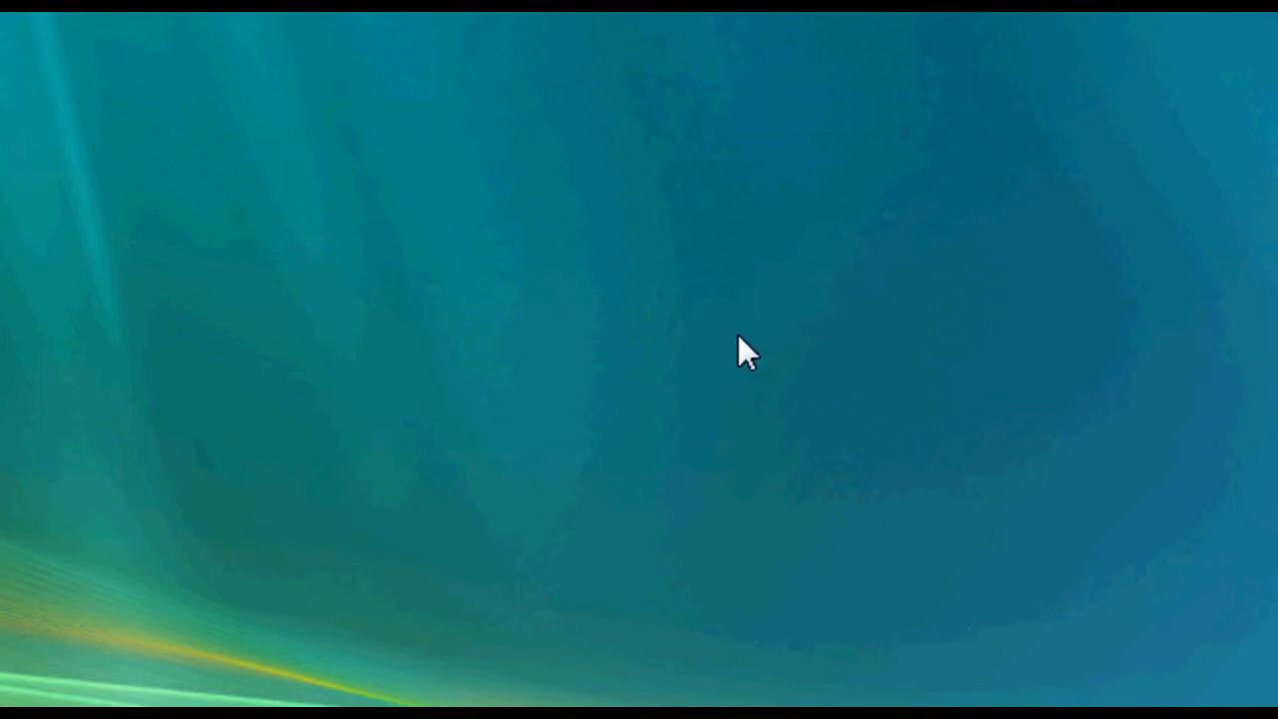
pyautogui.moveTo(735, 349)
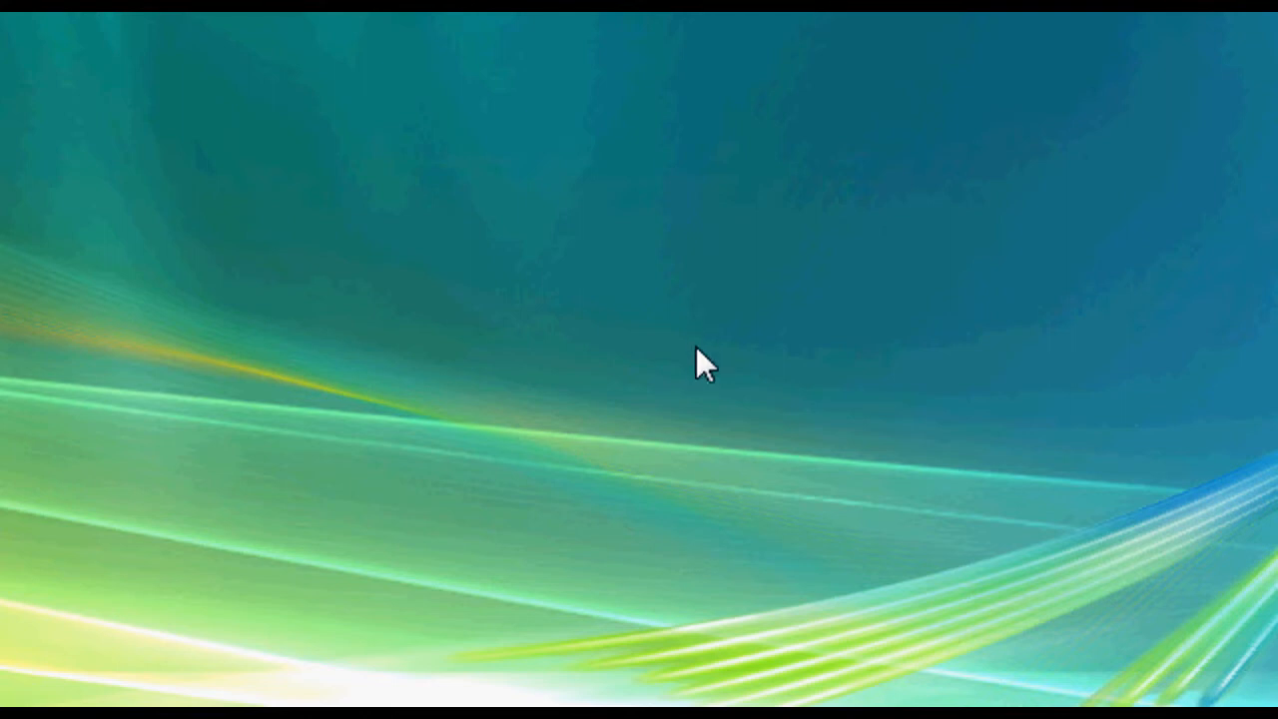
pyautogui.moveTo(683, 403)
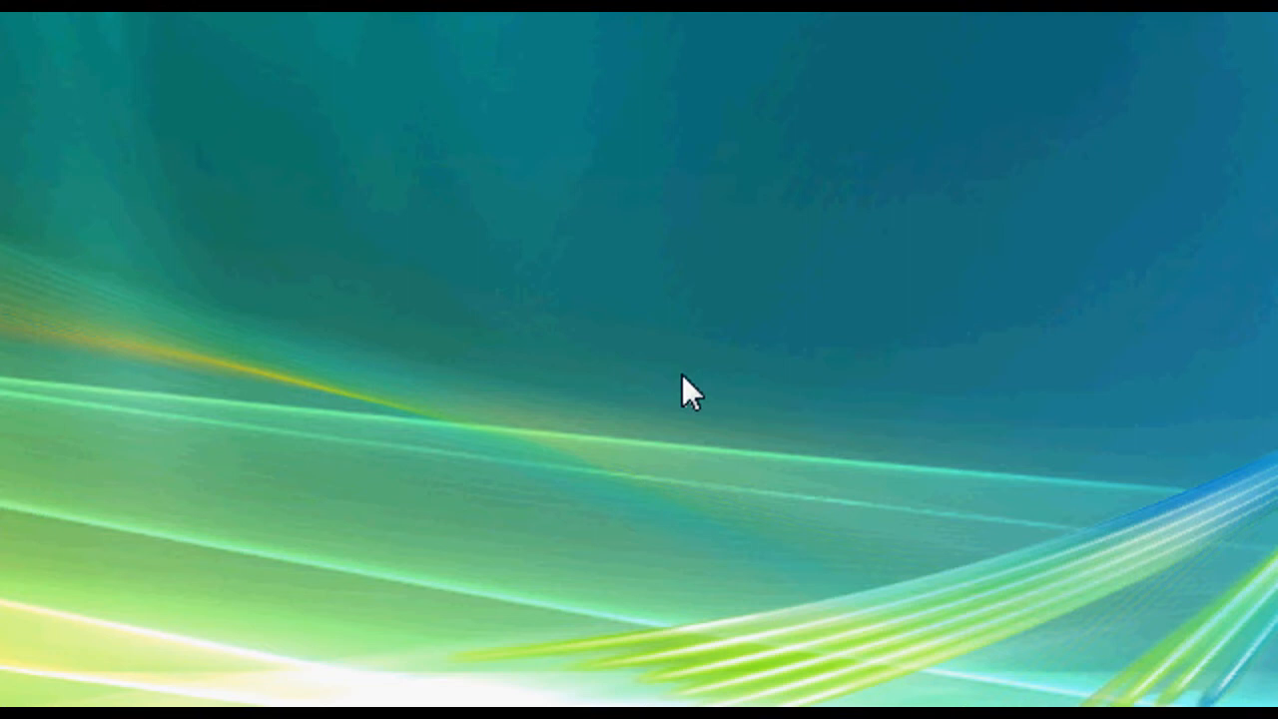
pyautogui.moveTo(671, 368)
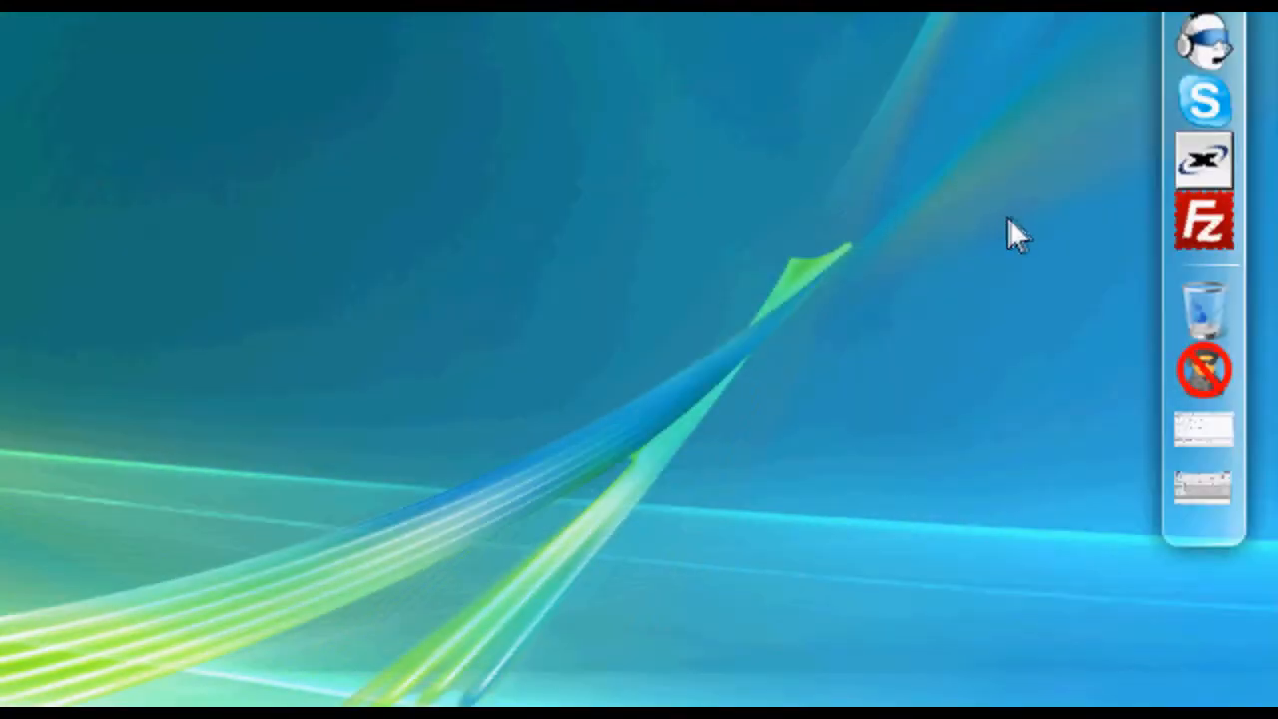
pyautogui.moveTo(1130, 457)
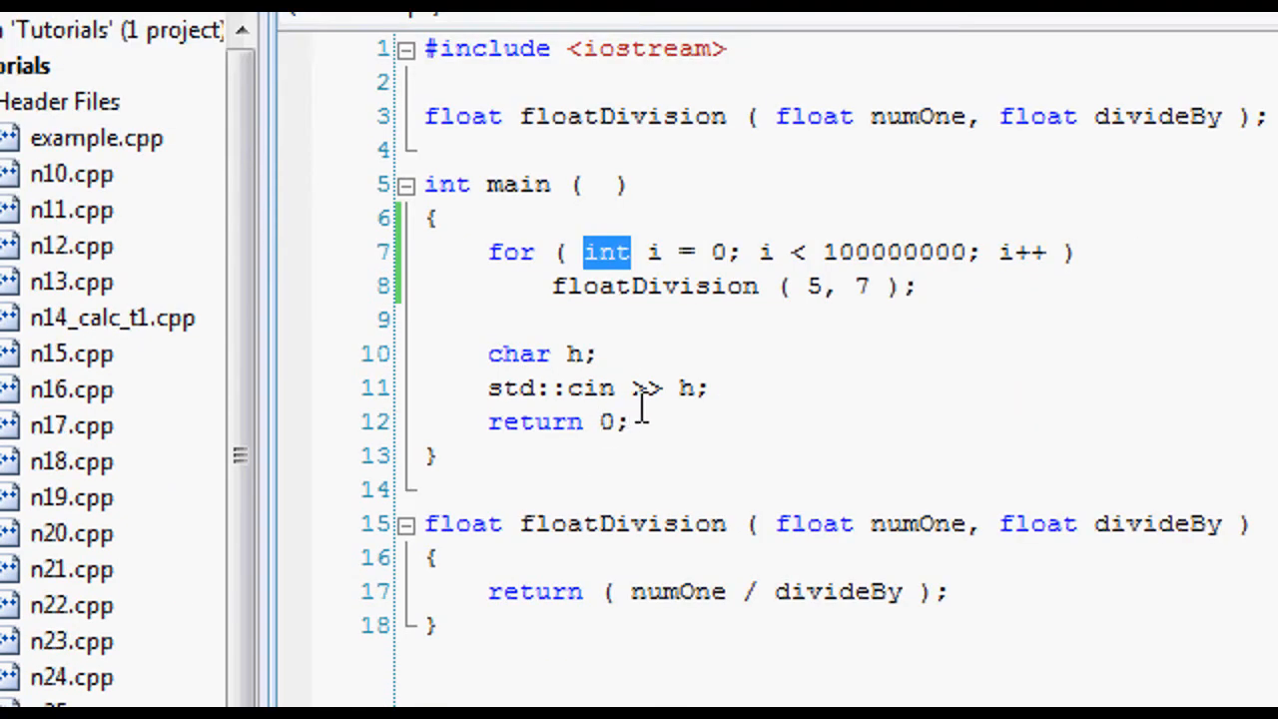
# Highlight the float return type, the floatDivision name, and the return keyword in n30.cpp to point them out
pyautogui.doubleClick(617, 264)
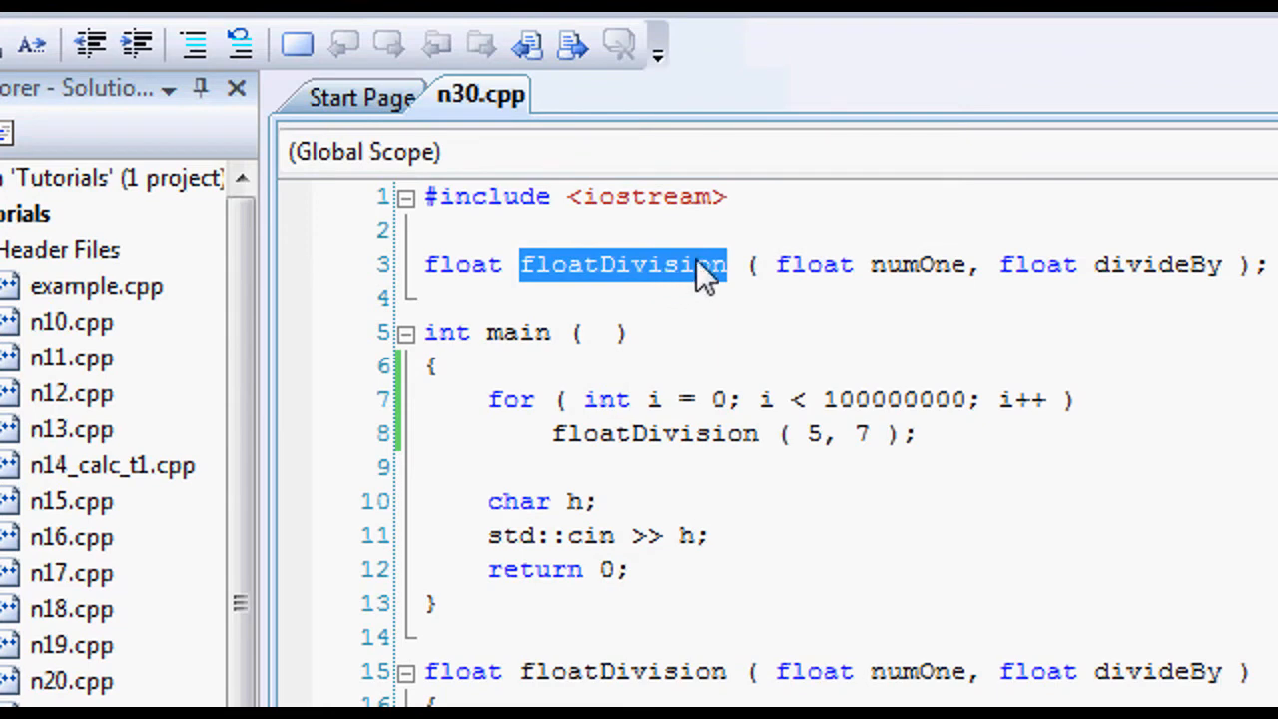
pyautogui.click(456, 263)
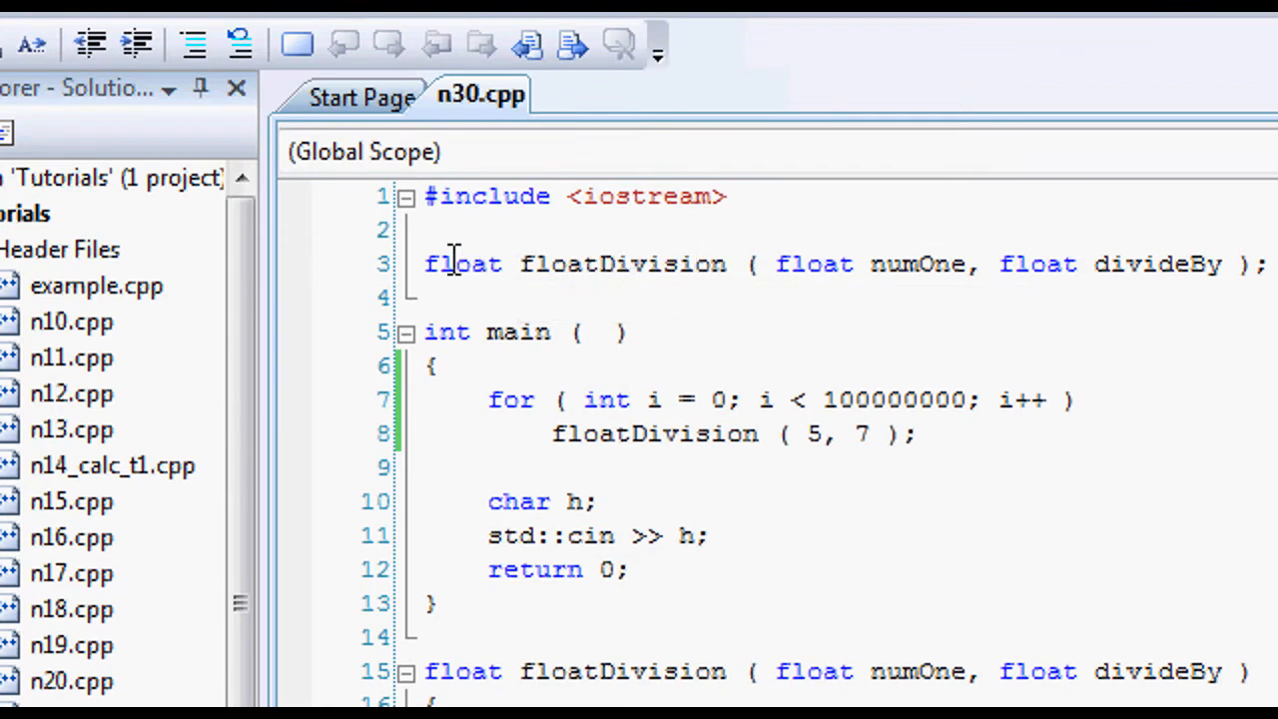
pyautogui.doubleClick(460, 263)
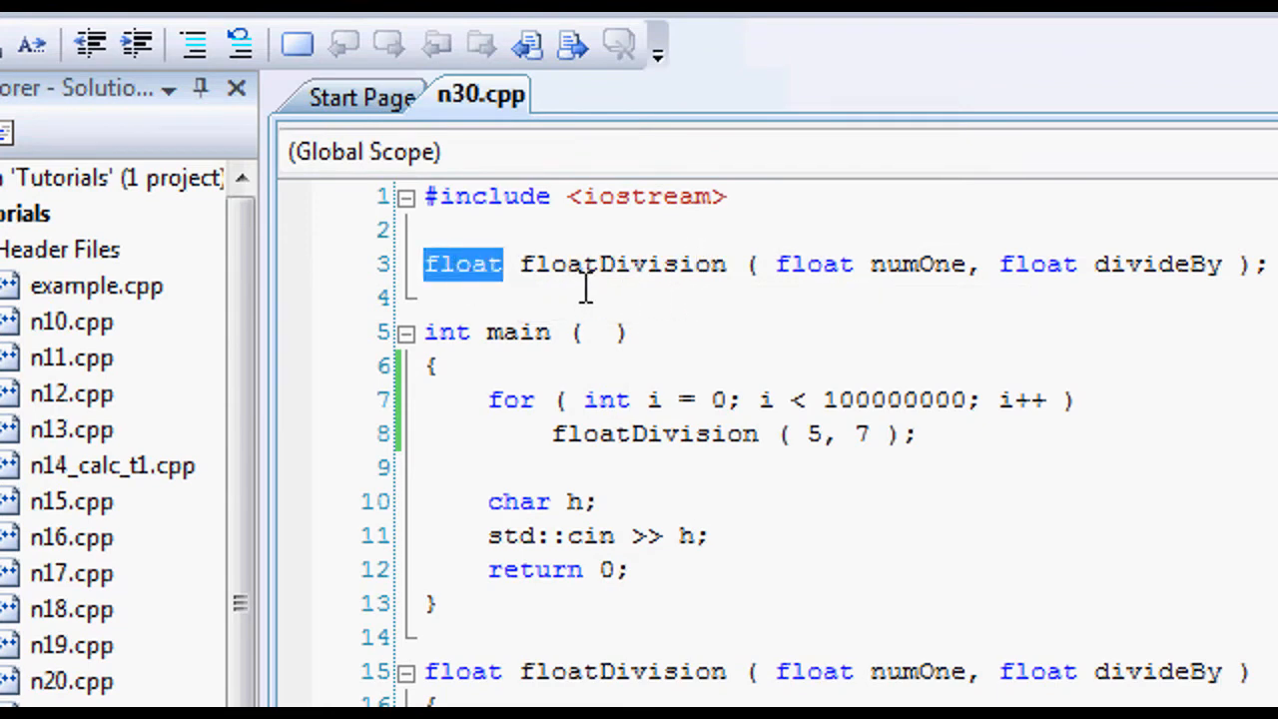
pyautogui.doubleClick(617, 264)
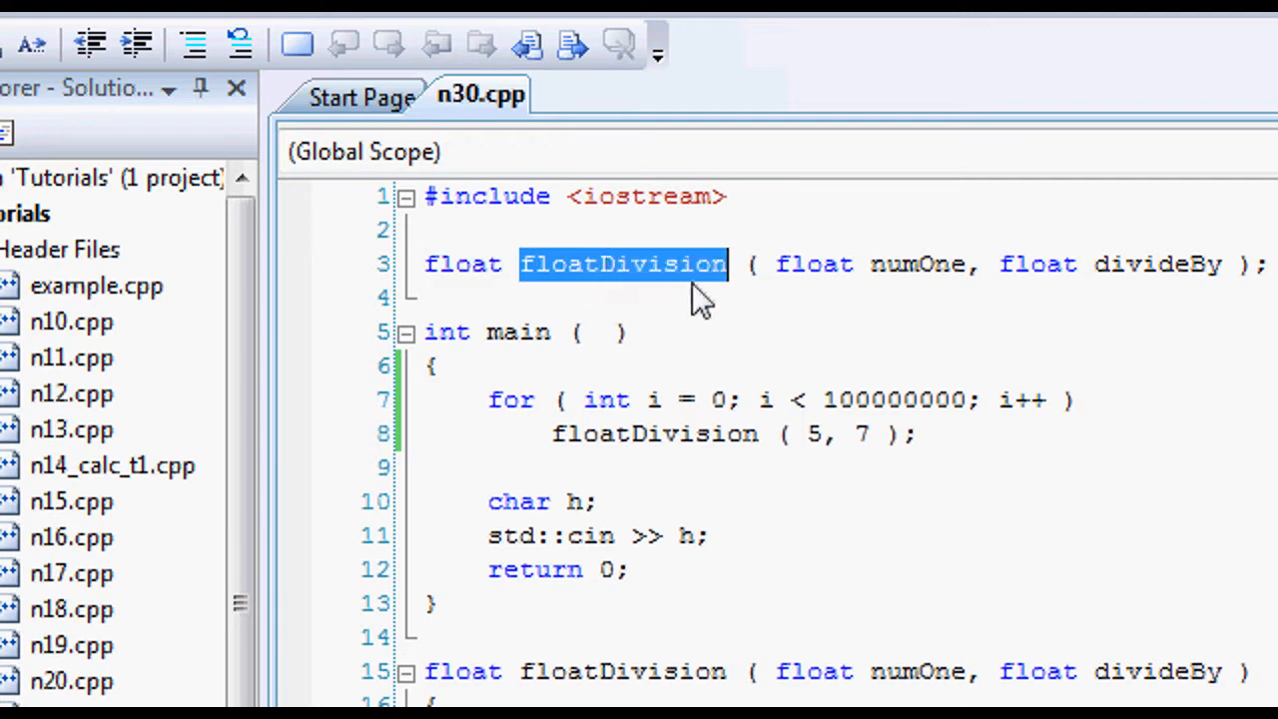
pyautogui.click(807, 264)
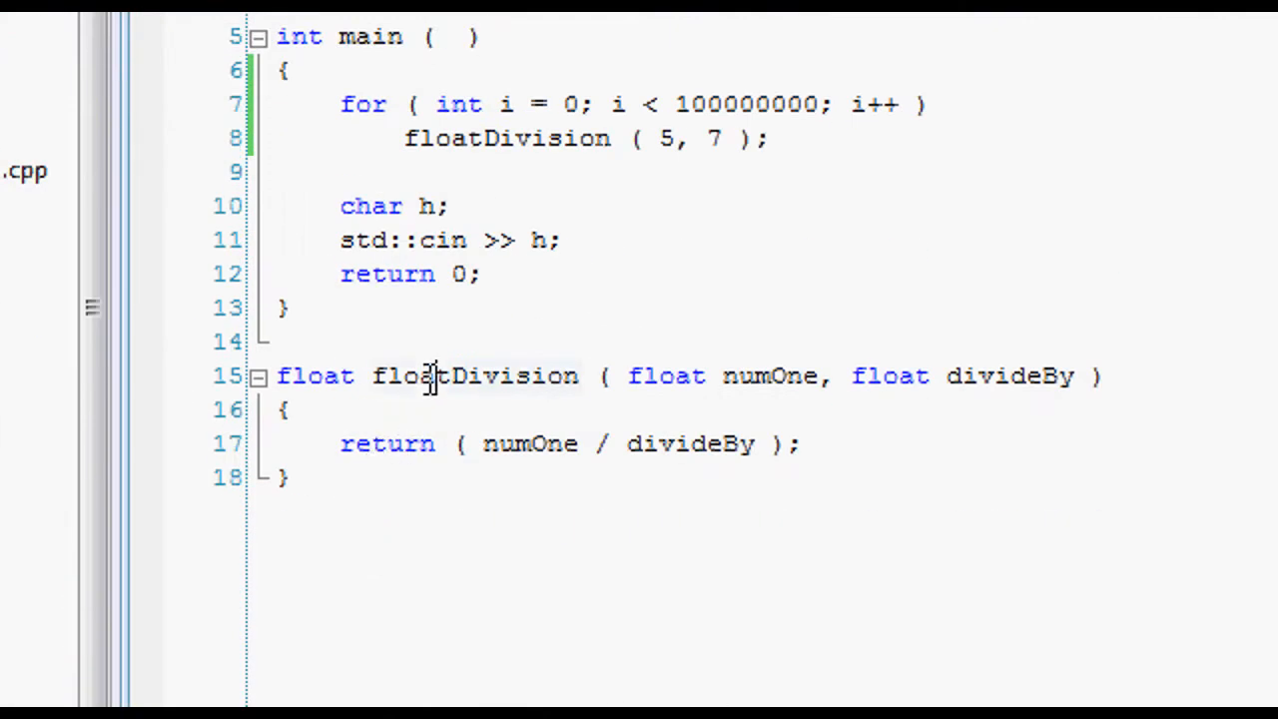
pyautogui.doubleClick(385, 444)
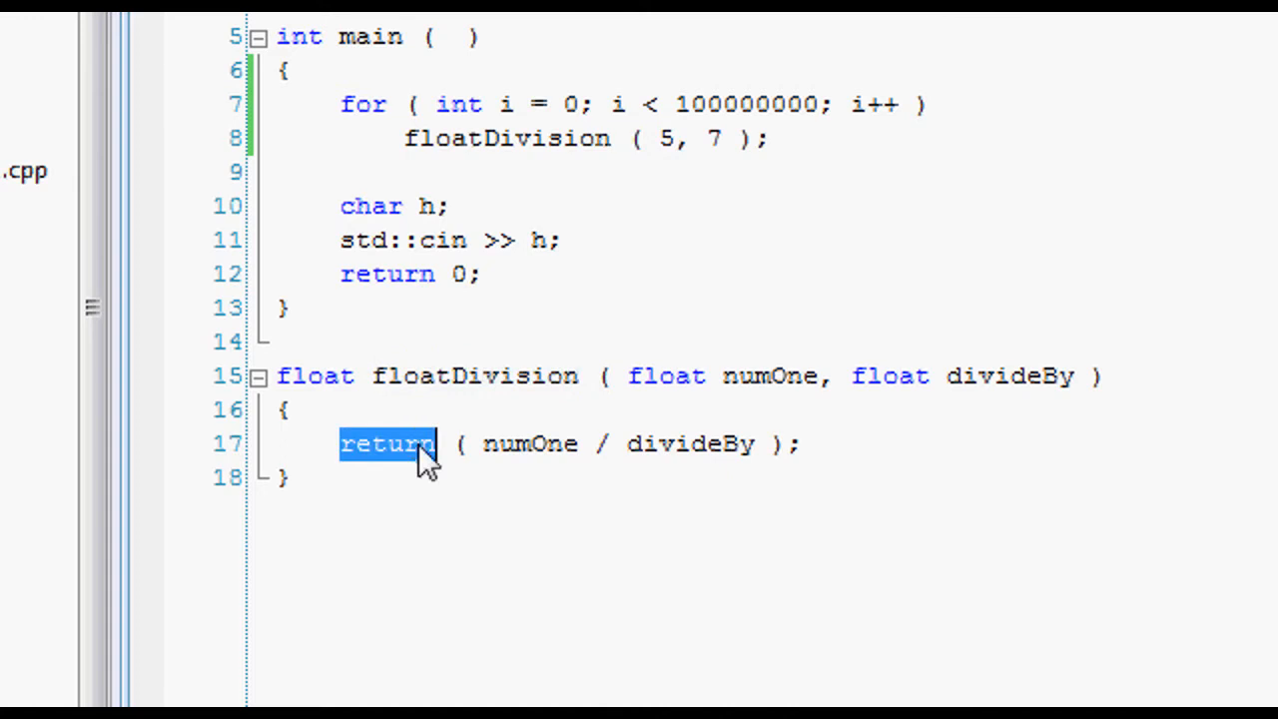
pyautogui.click(464, 443)
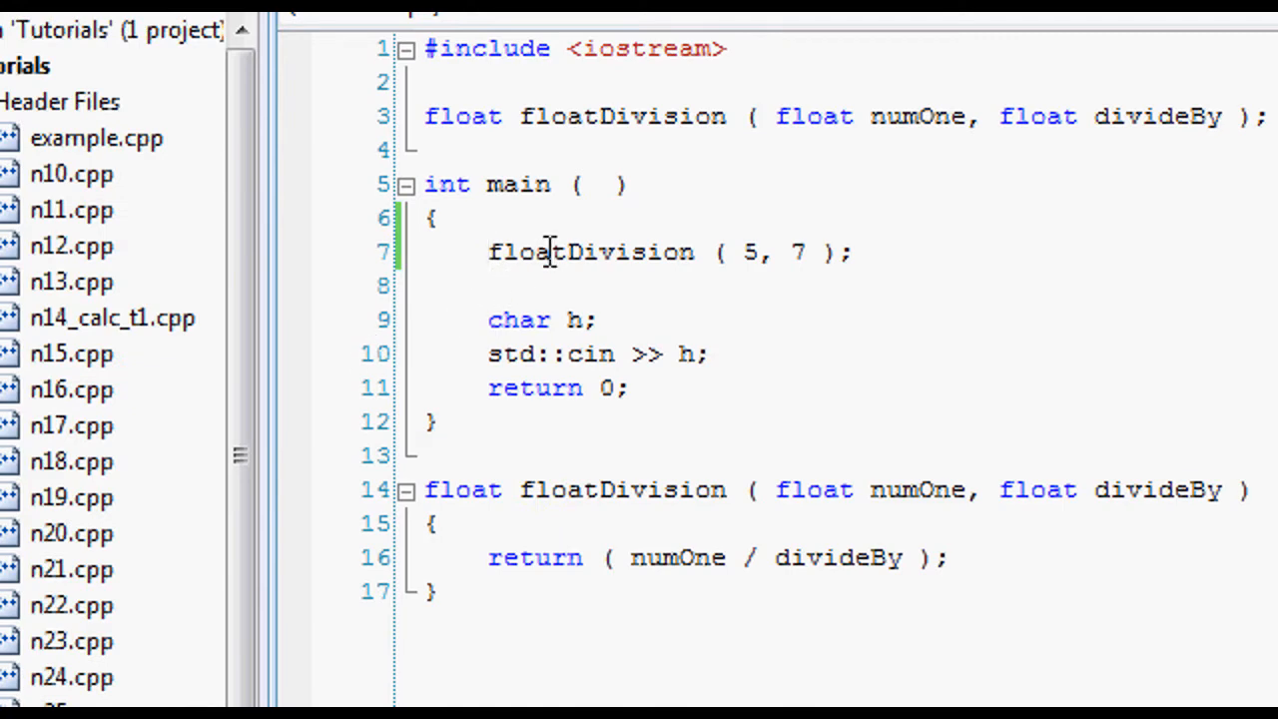
pyautogui.moveTo(687, 253)
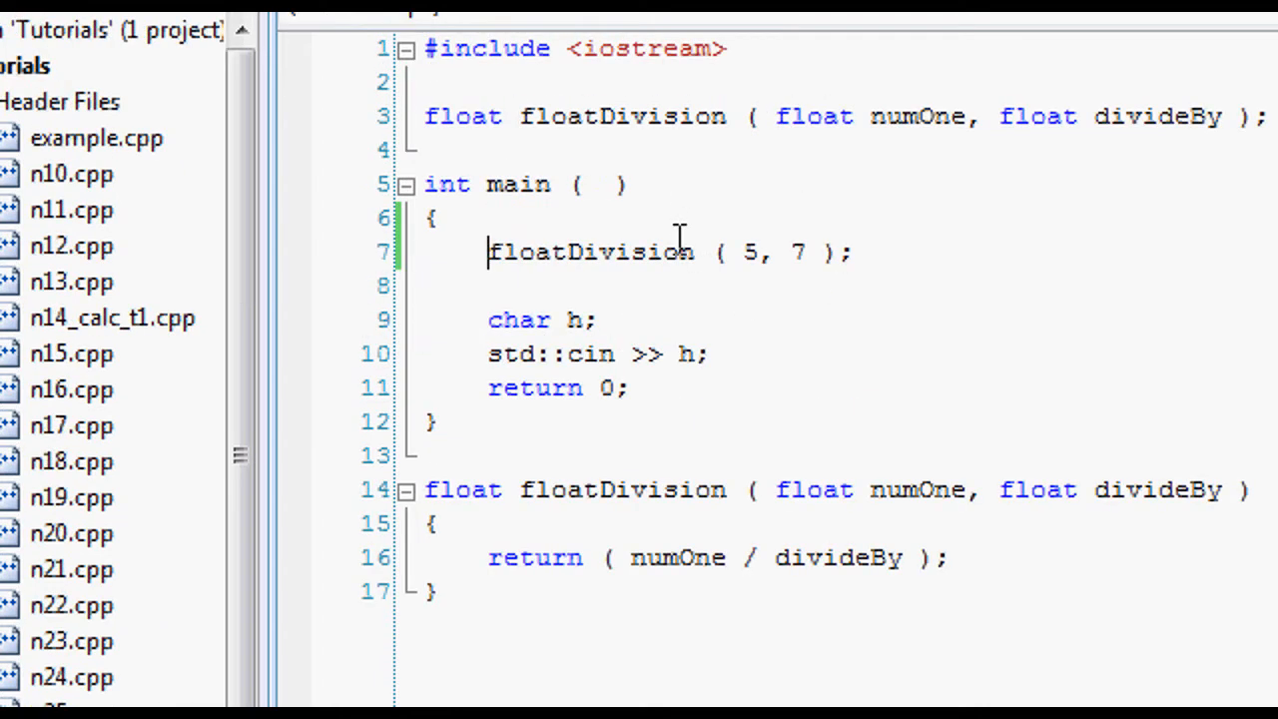
# Highlight the single floatDivision ( 5, 7 ) call line left in main after the loop is removed
pyautogui.moveTo(487, 252); pyautogui.dragTo(851, 252)
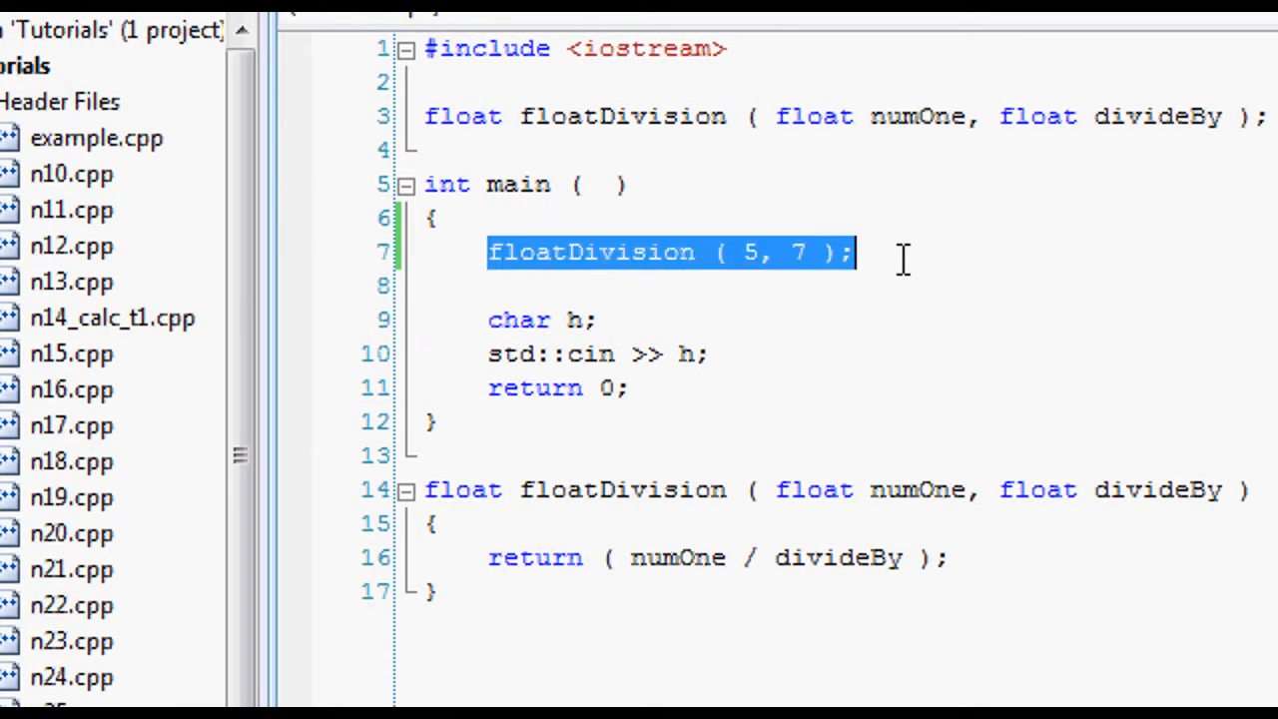
pyautogui.click(595, 252)
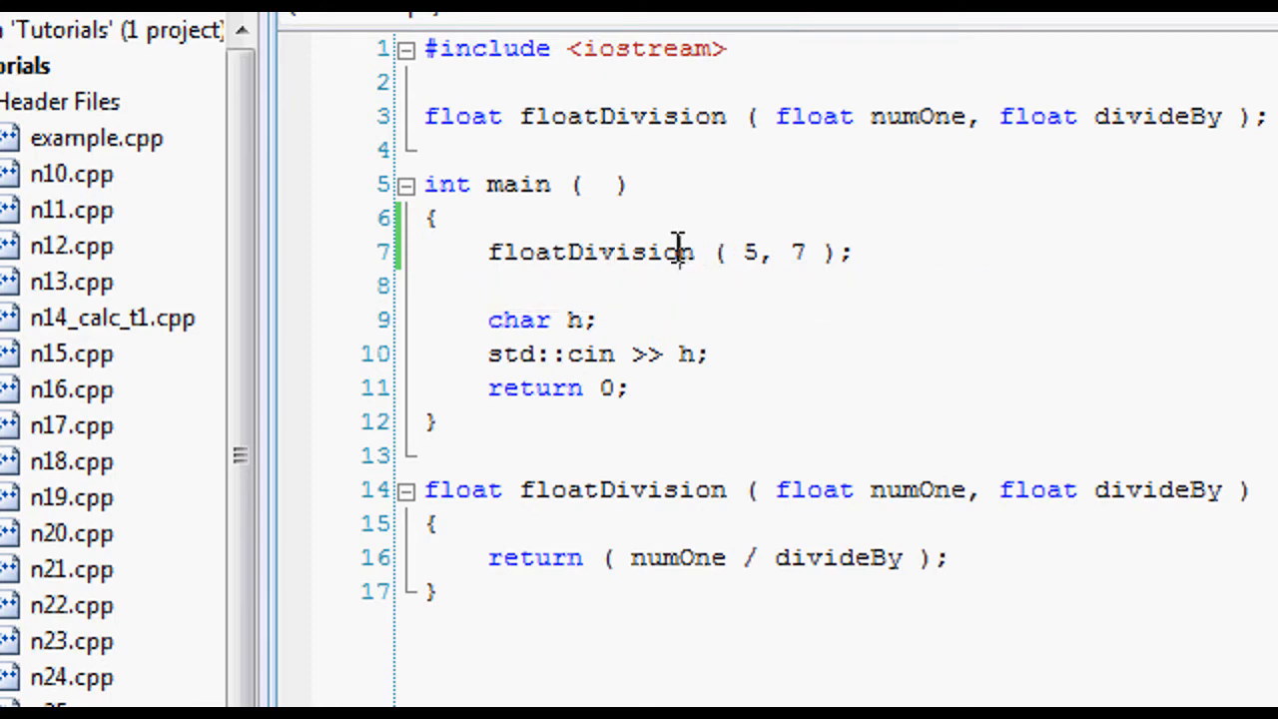
pyautogui.click(729, 252)
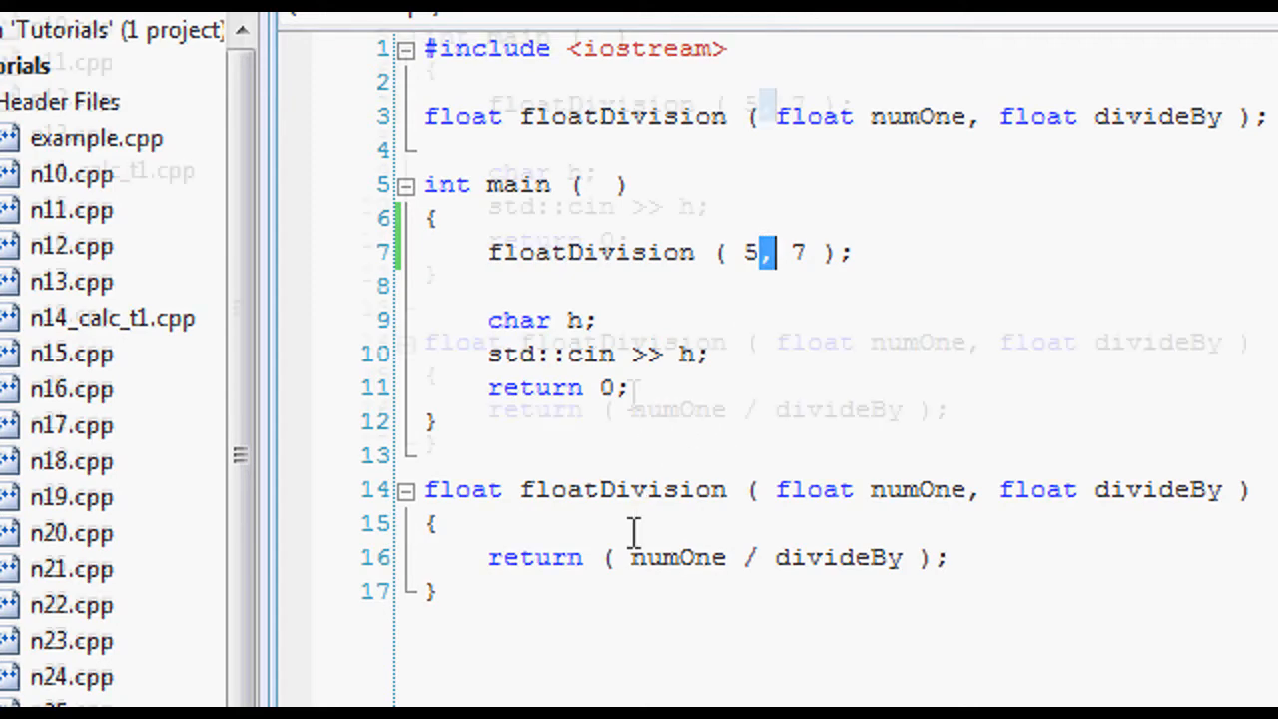
pyautogui.doubleClick(675, 409)
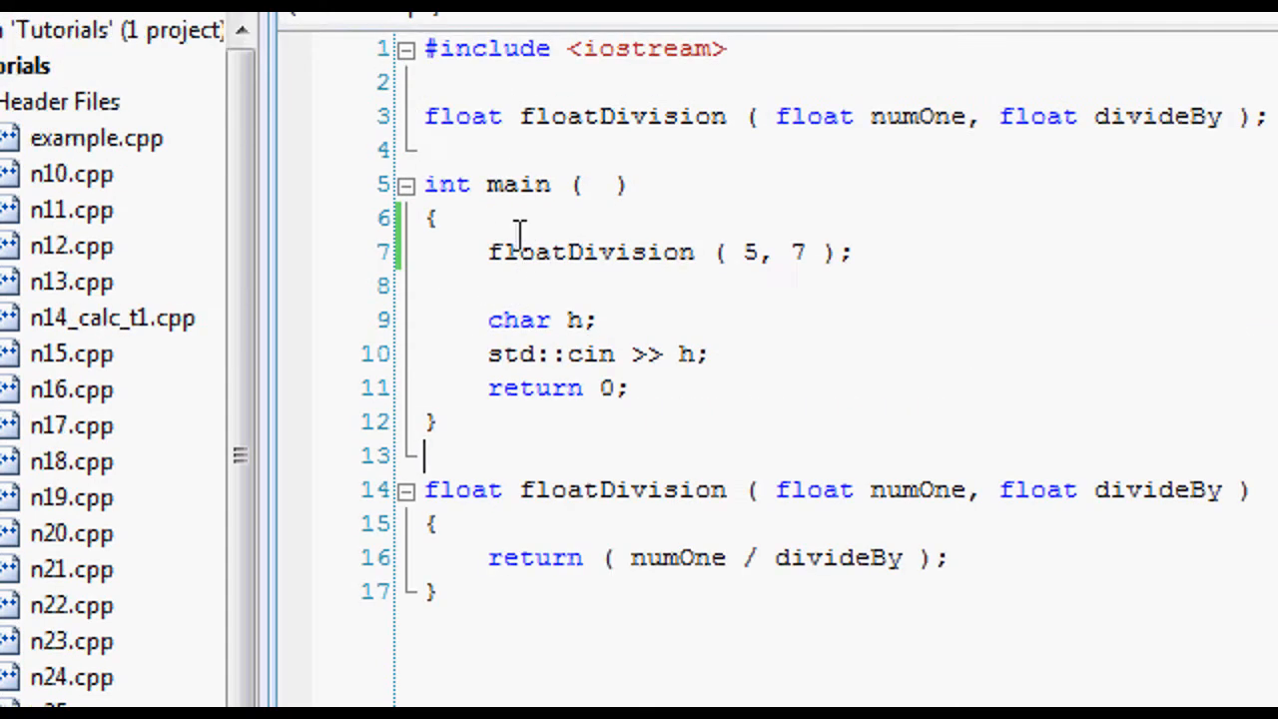
pyautogui.doubleClick(584, 251)
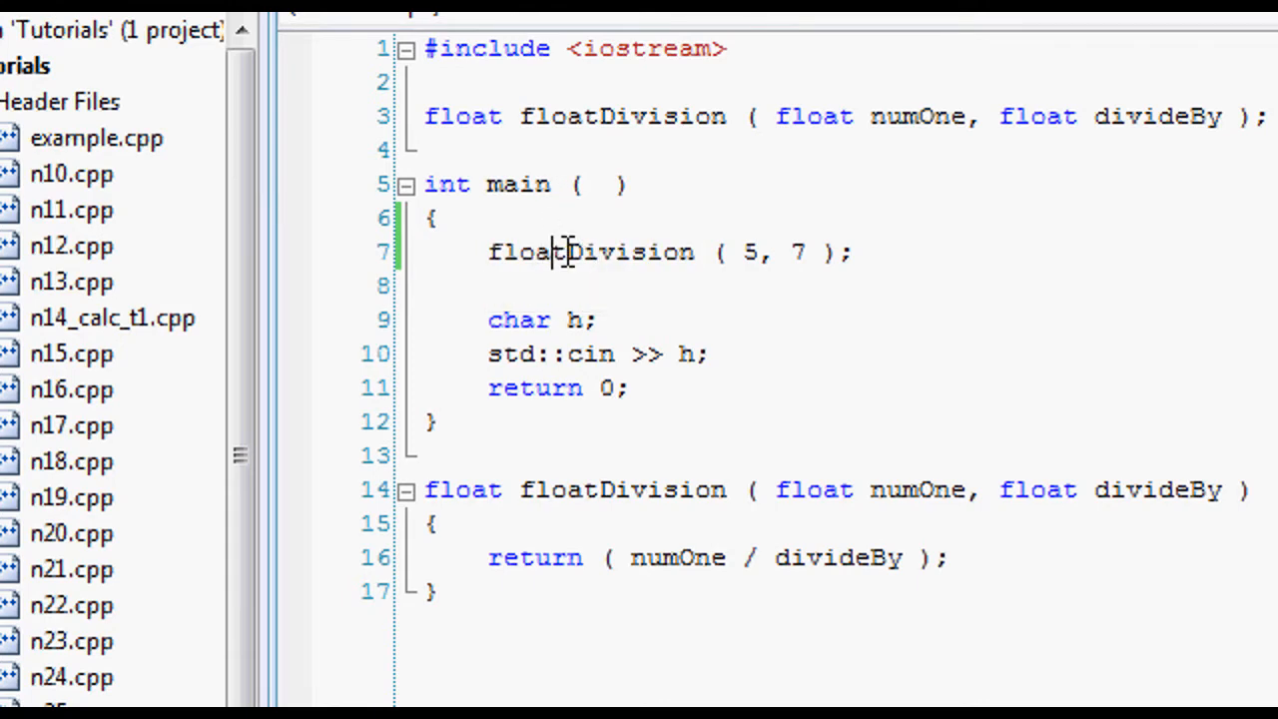
pyautogui.doubleClick(583, 251)
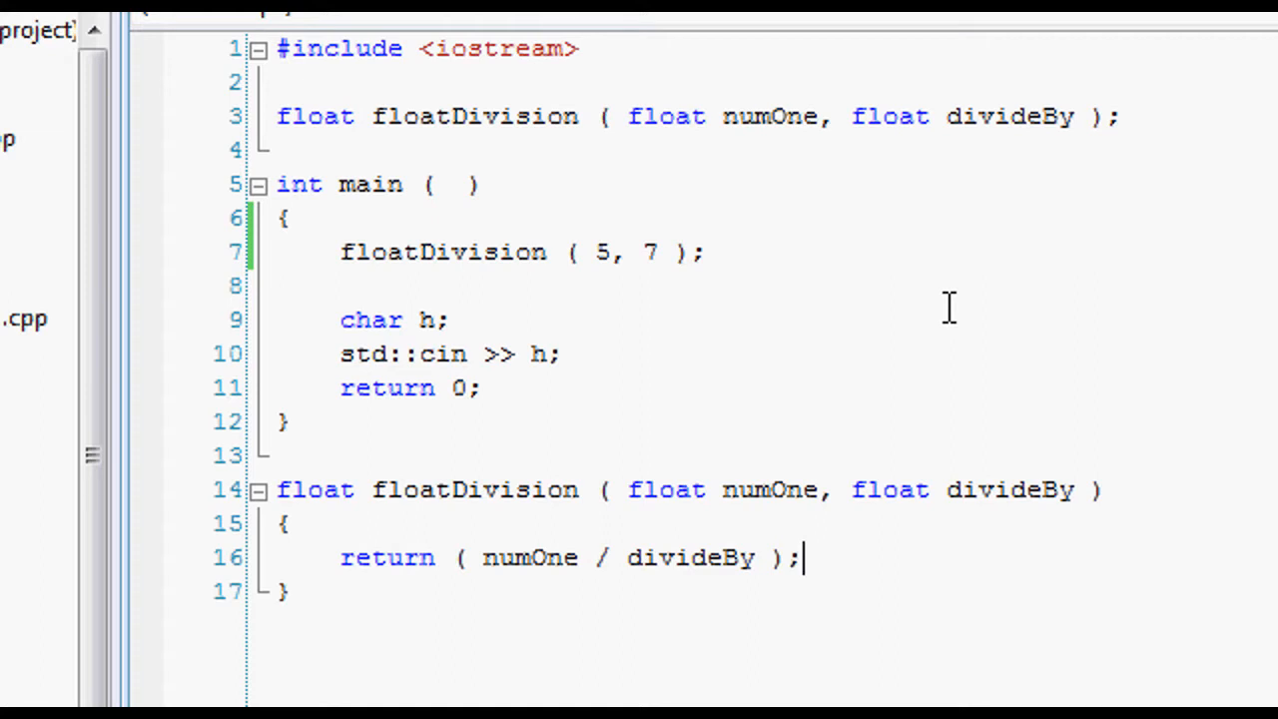
pyautogui.moveTo(520, 251)
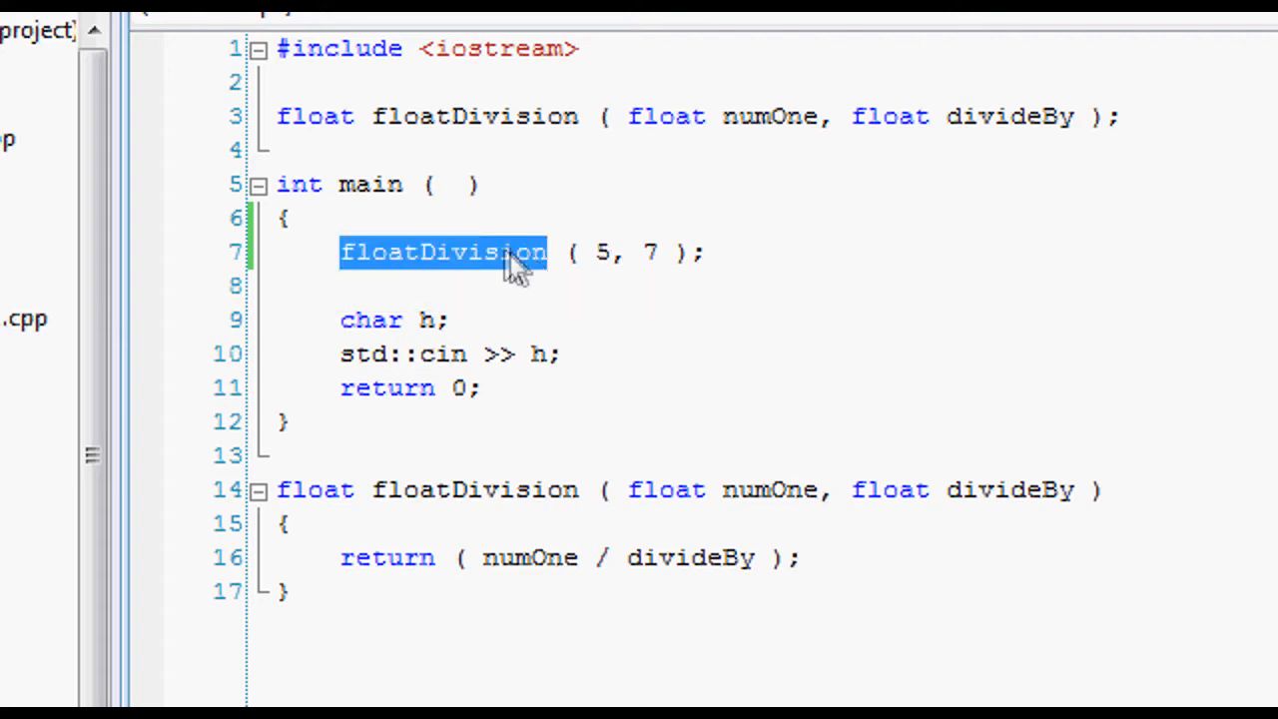
pyautogui.moveTo(471, 264)
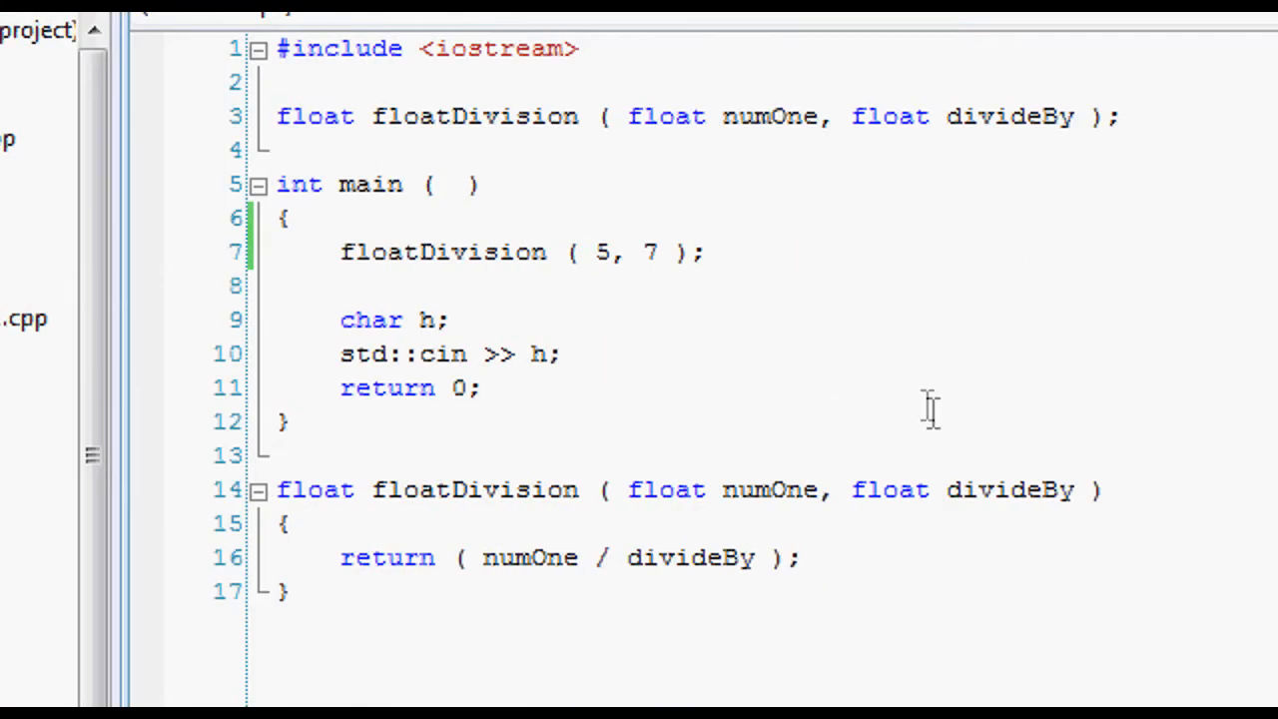
pyautogui.moveTo(923, 395)
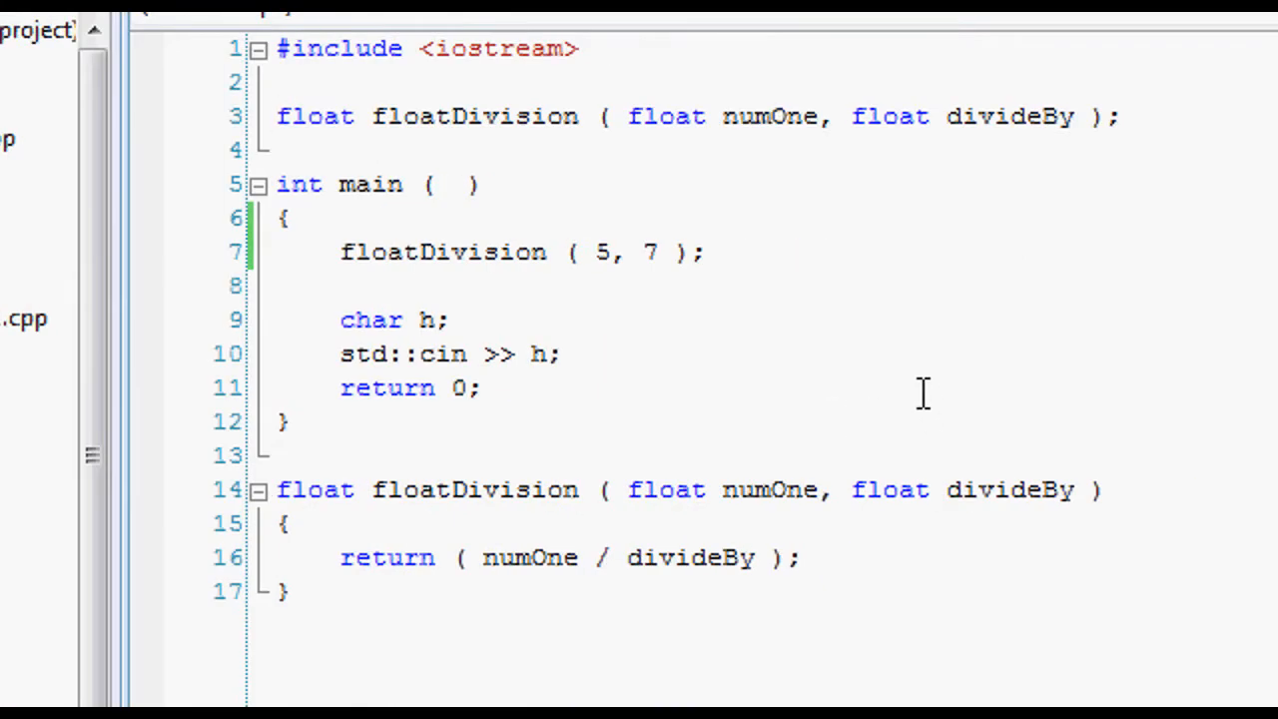
# Add the inline keyword before float on the floatDivision declaration (line 3) and definition (line 14)
pyautogui.write('inline')
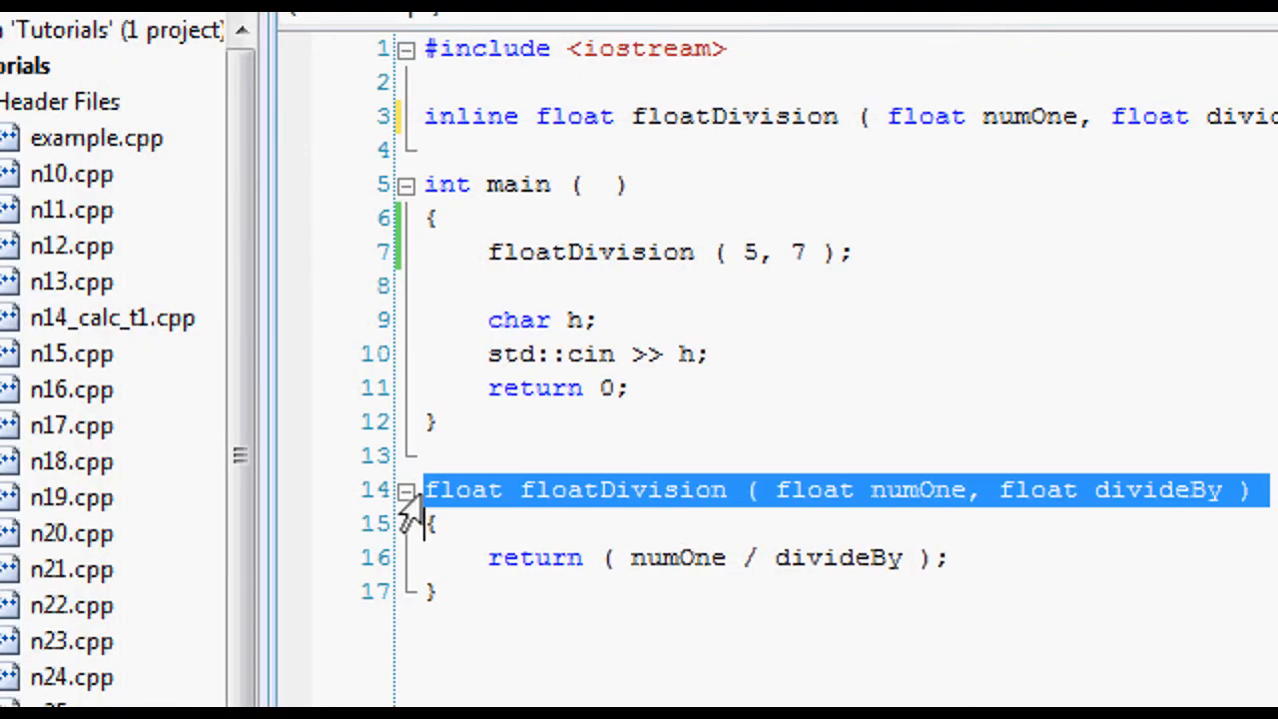
pyautogui.write('inline')
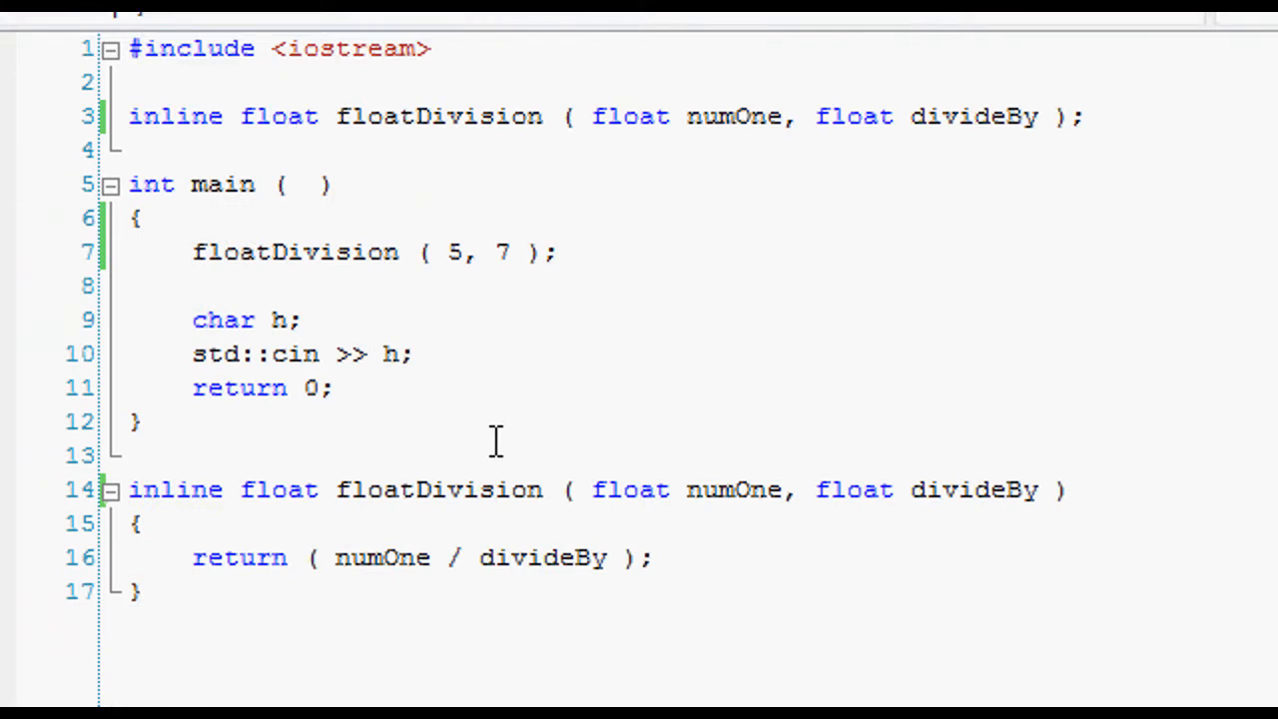
pyautogui.moveTo(476, 456)
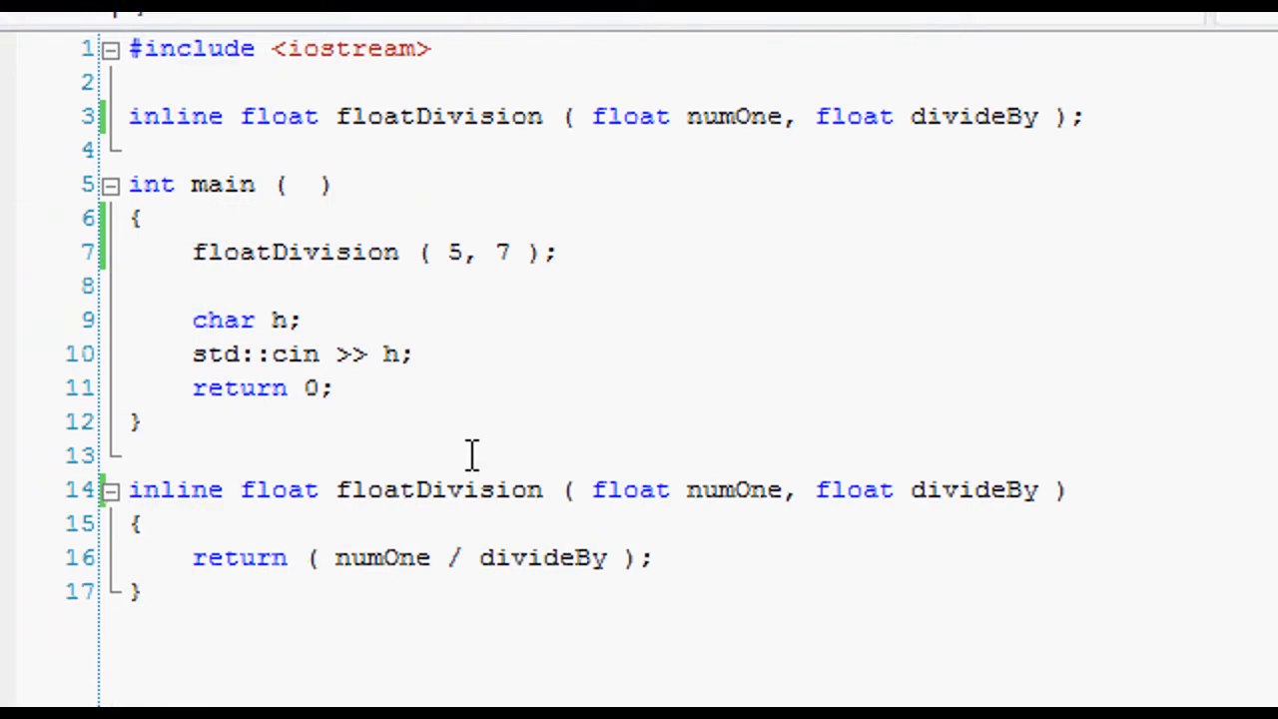
pyautogui.click(238, 492)
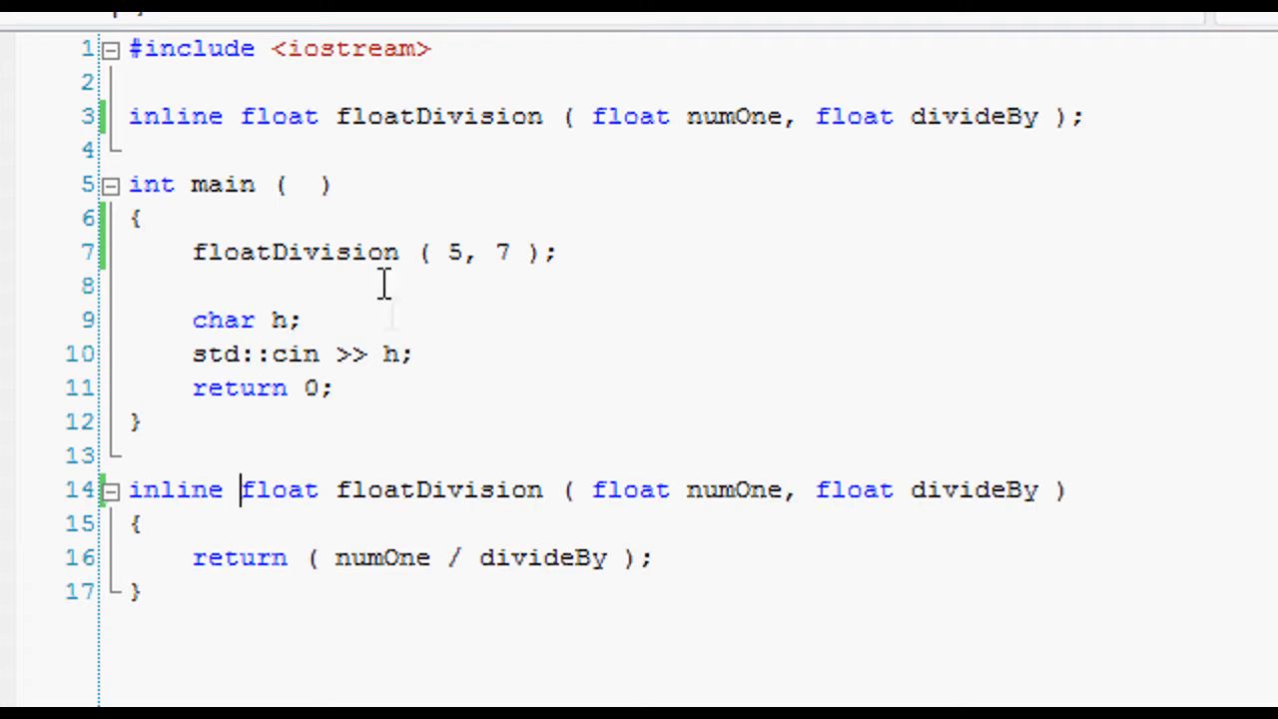
pyautogui.doubleClick(293, 252)
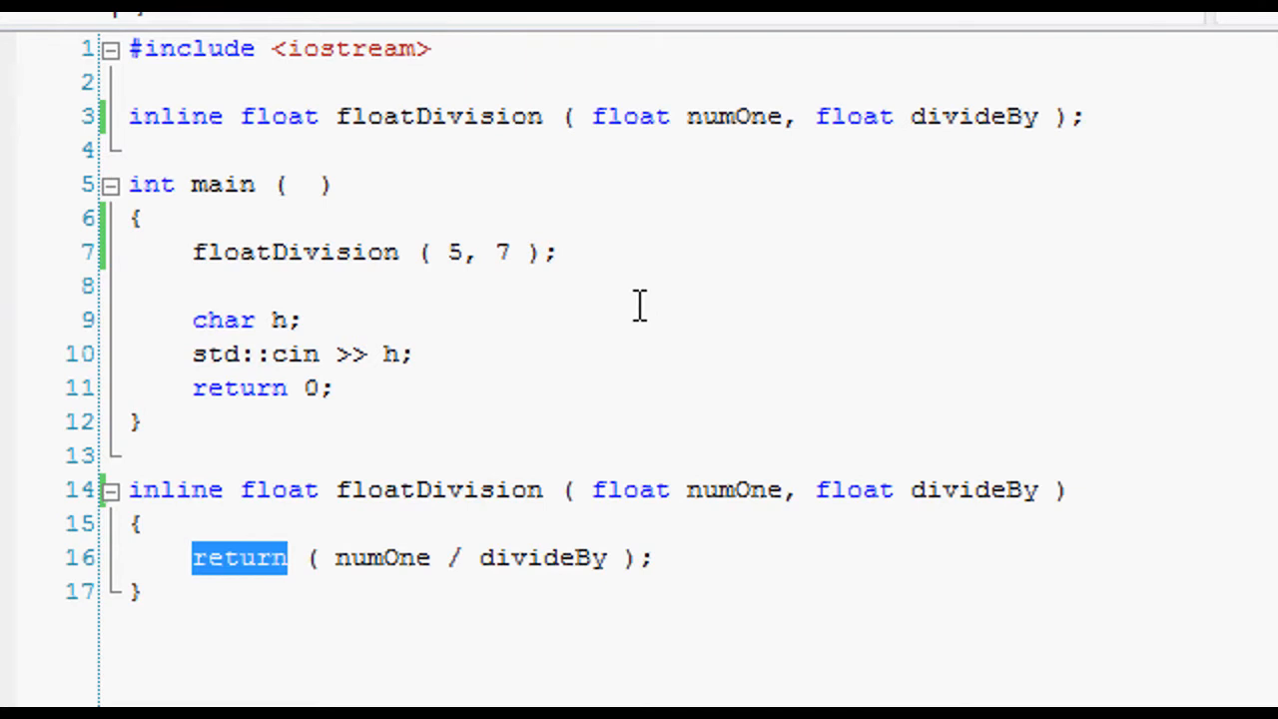
pyautogui.moveTo(623, 321)
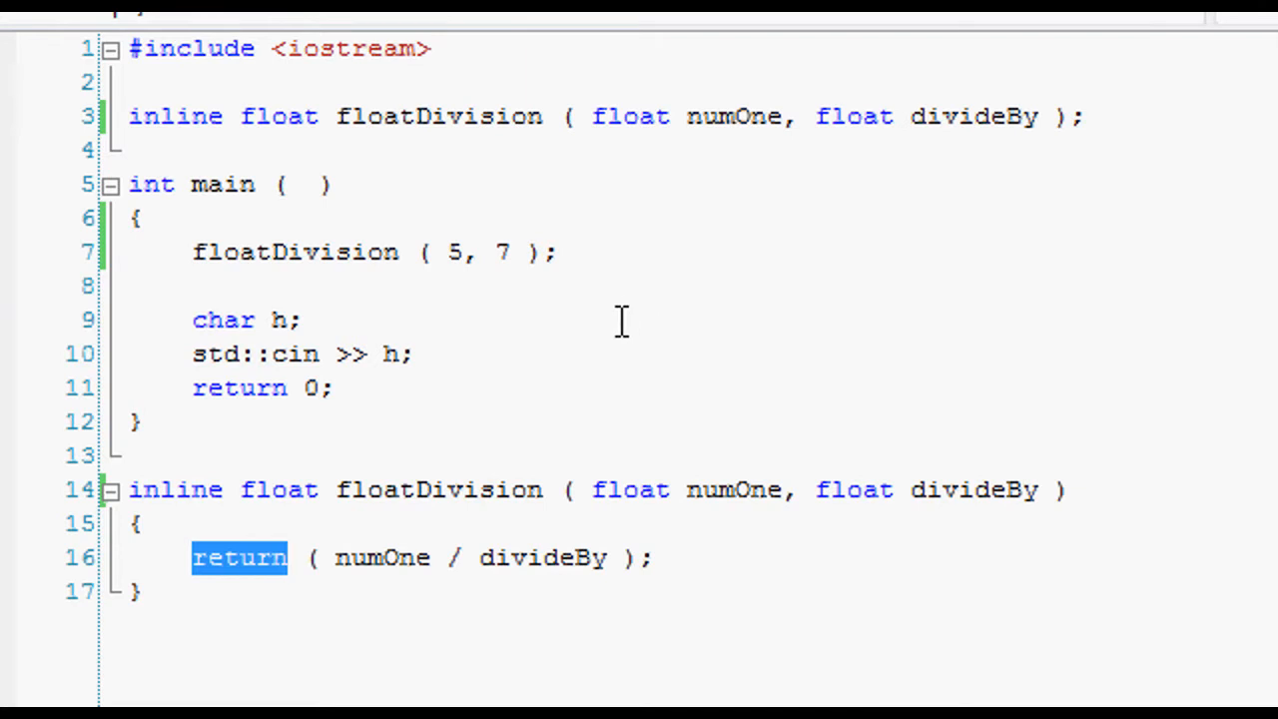
pyautogui.moveTo(615, 344)
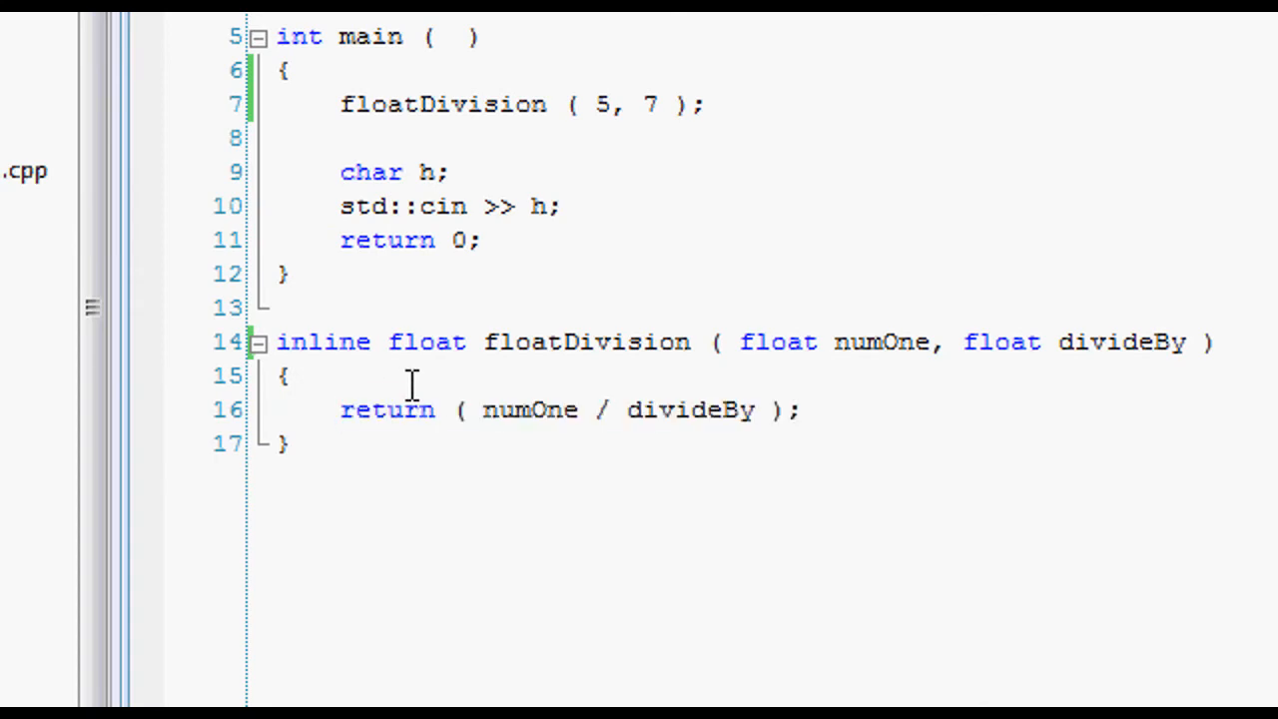
pyautogui.moveTo(687, 172)
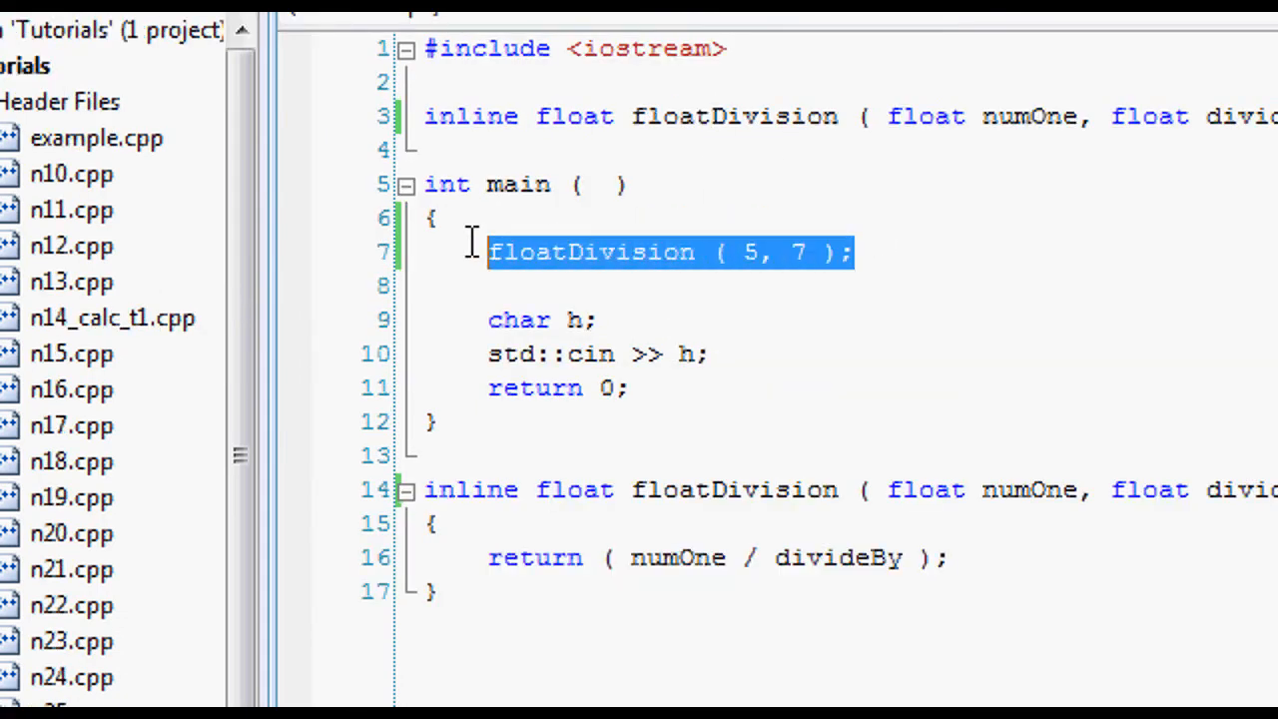
pyautogui.click(629, 251)
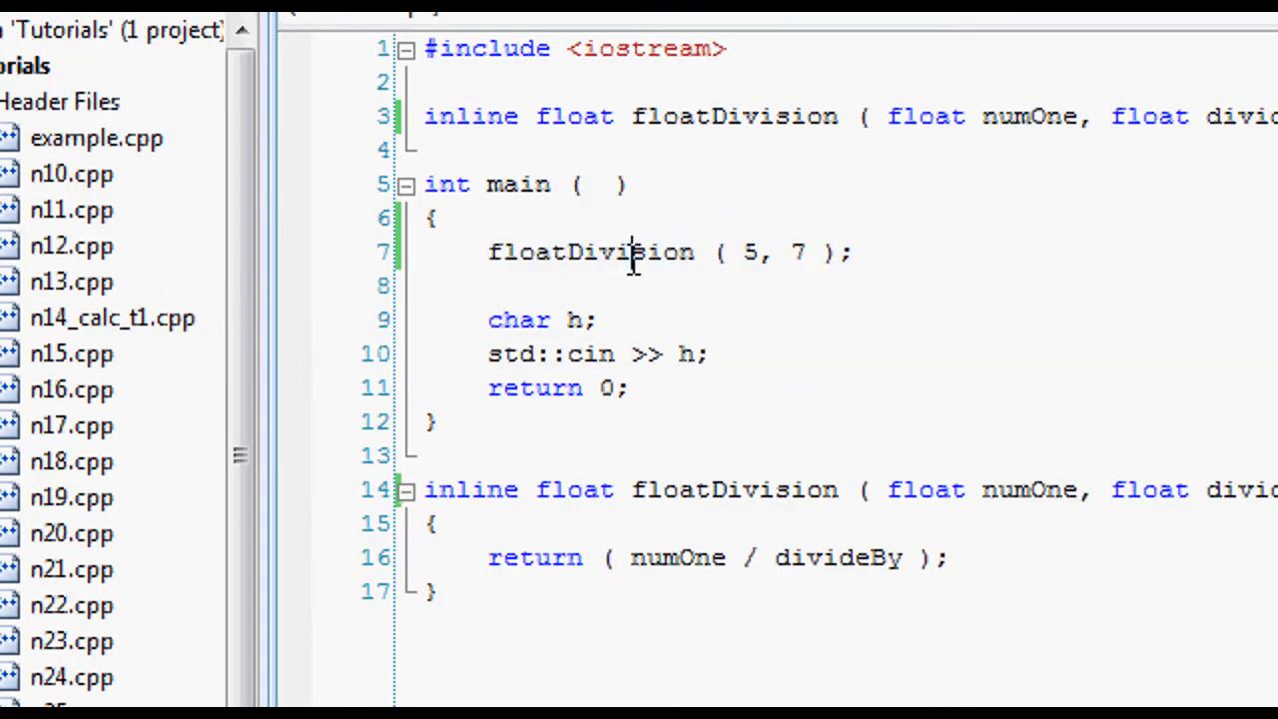
pyautogui.moveTo(630, 255)
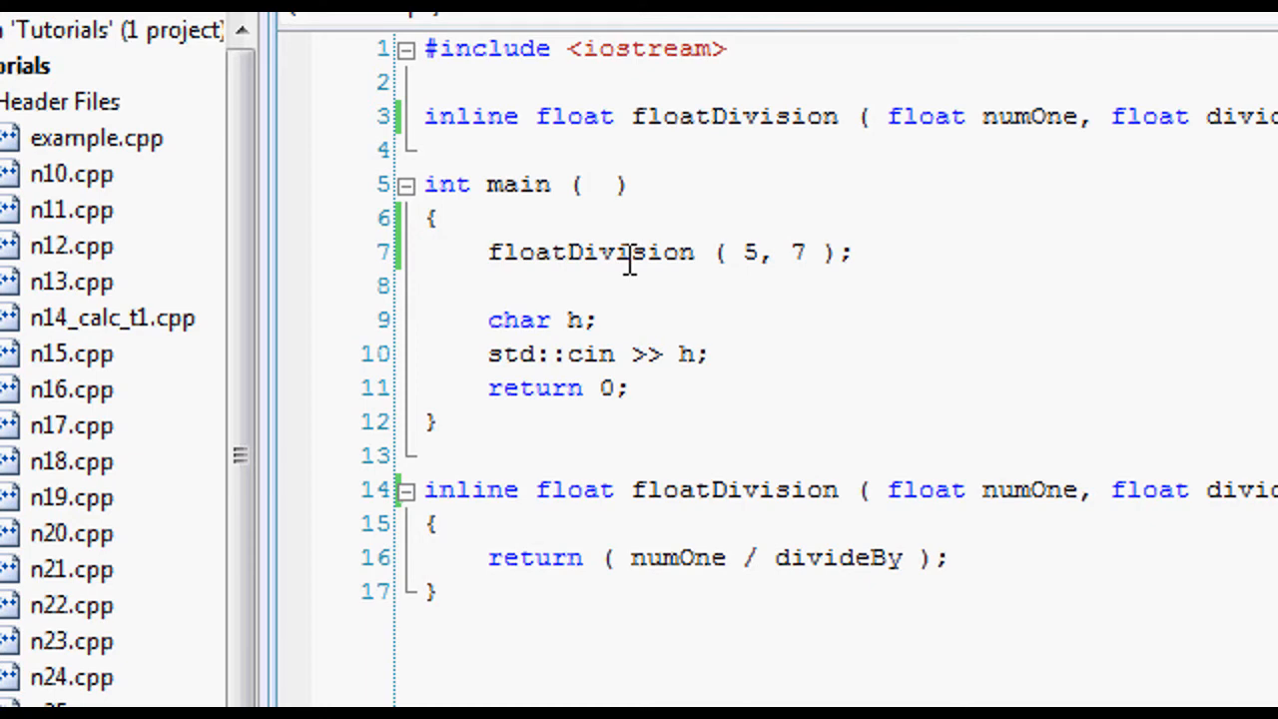
pyautogui.doubleClick(589, 252)
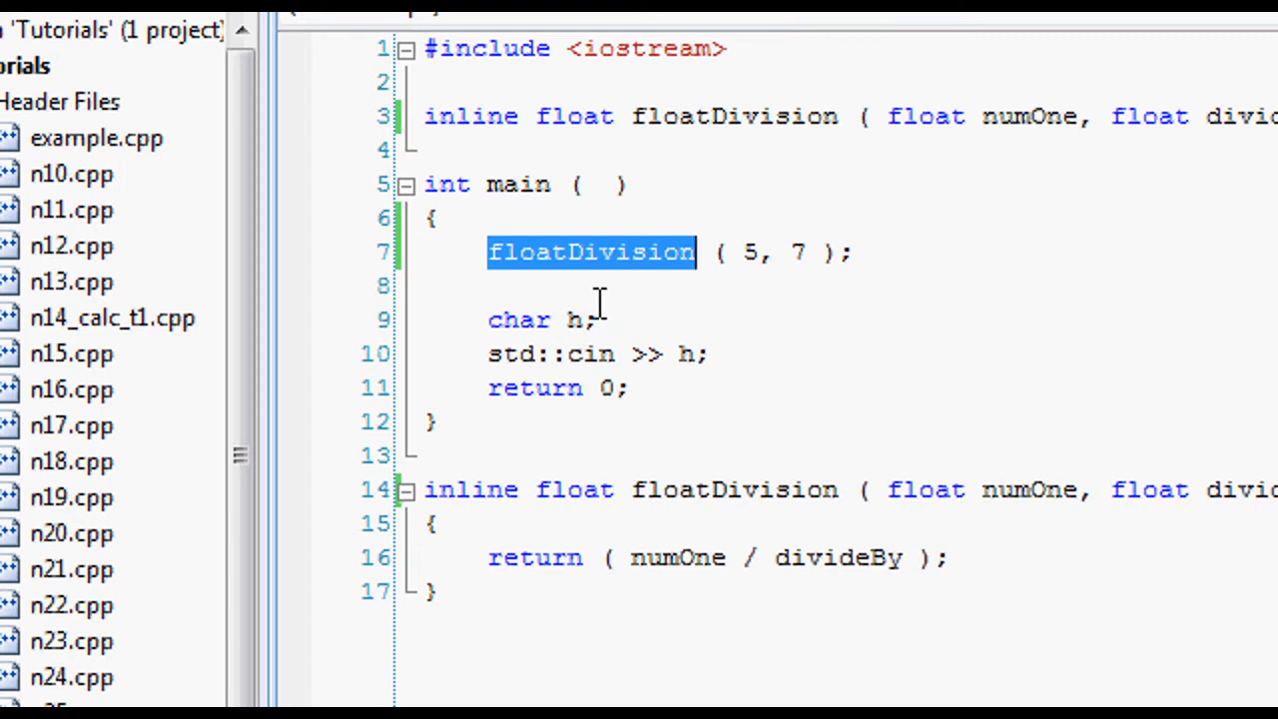
pyautogui.moveTo(652, 288)
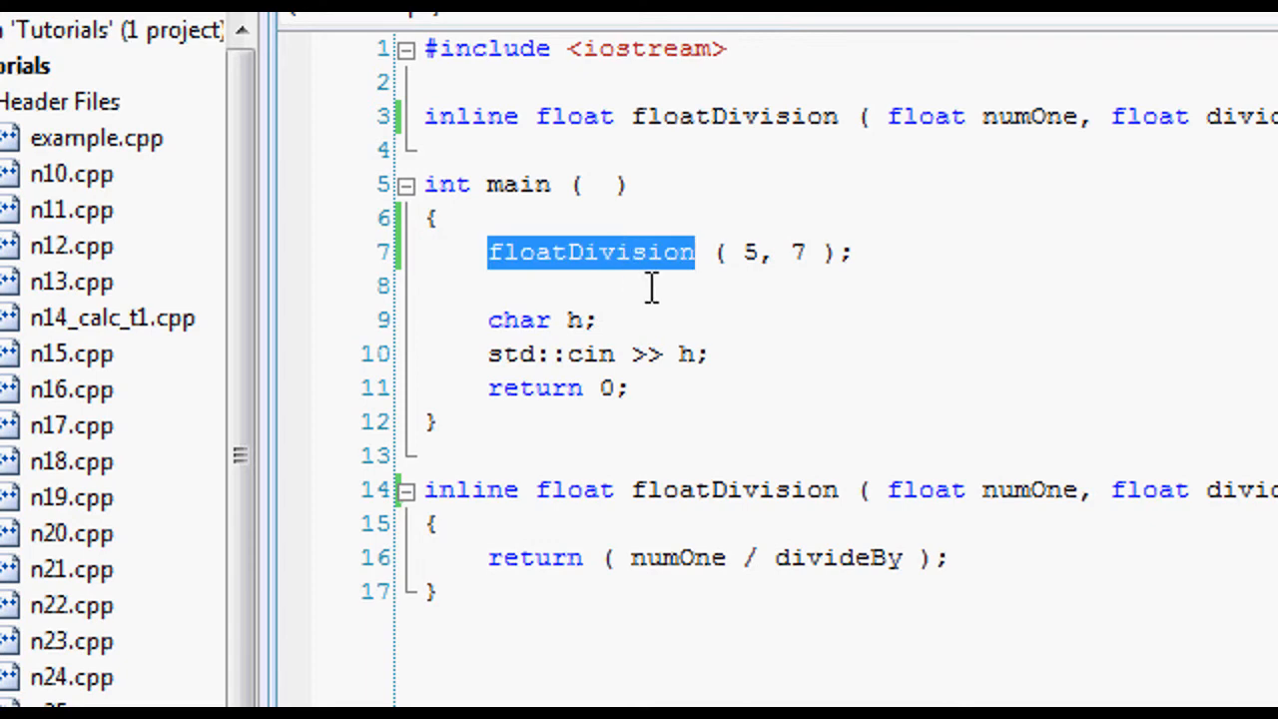
pyautogui.moveTo(610, 270)
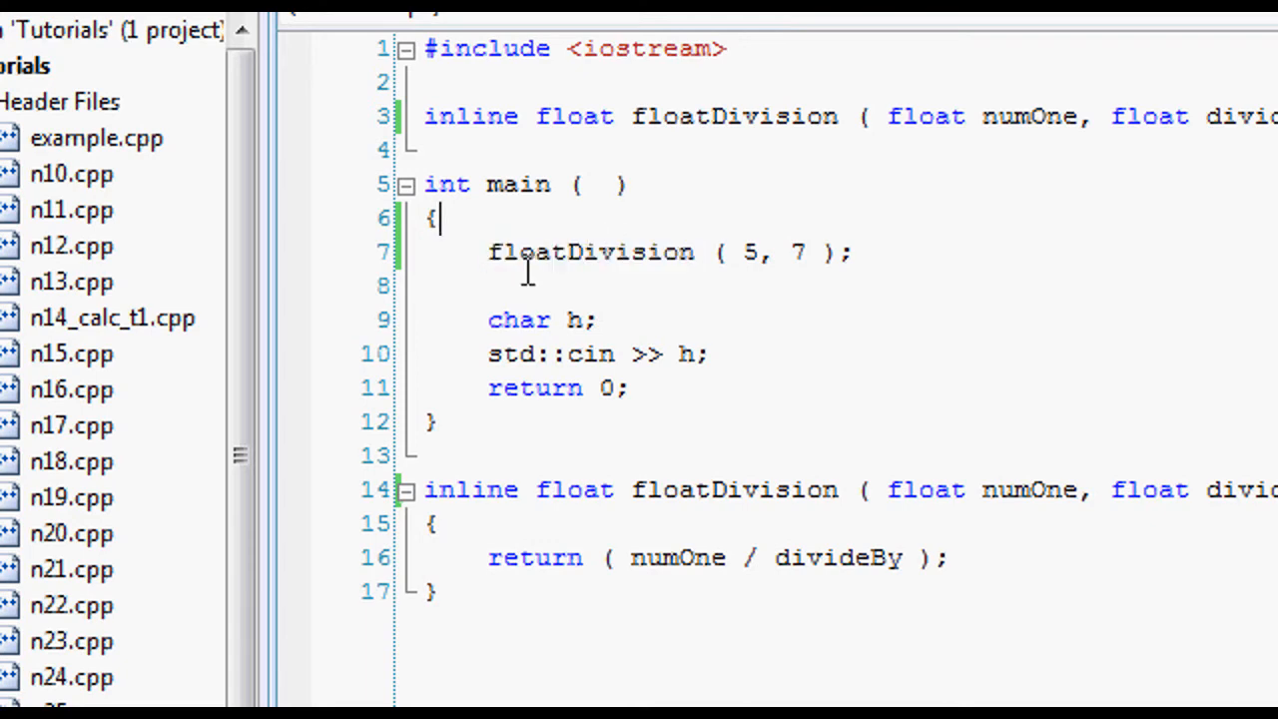
pyautogui.doubleClick(589, 251)
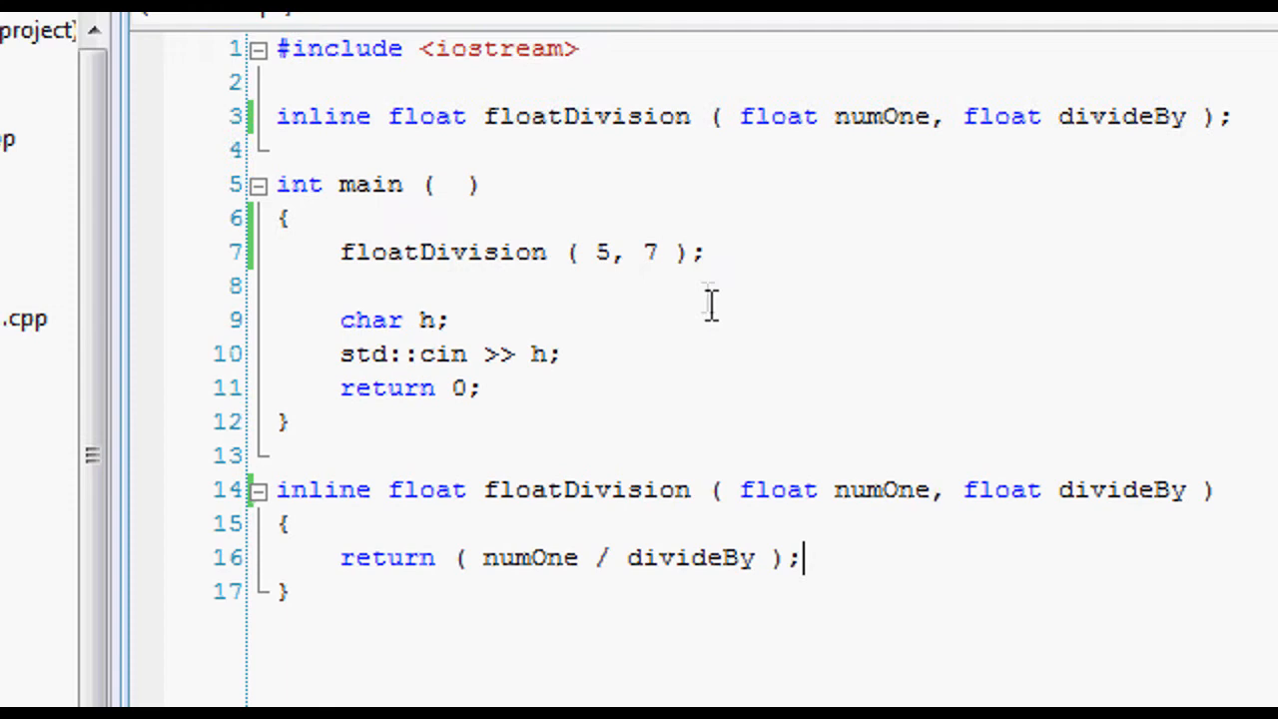
pyautogui.moveTo(699, 486)
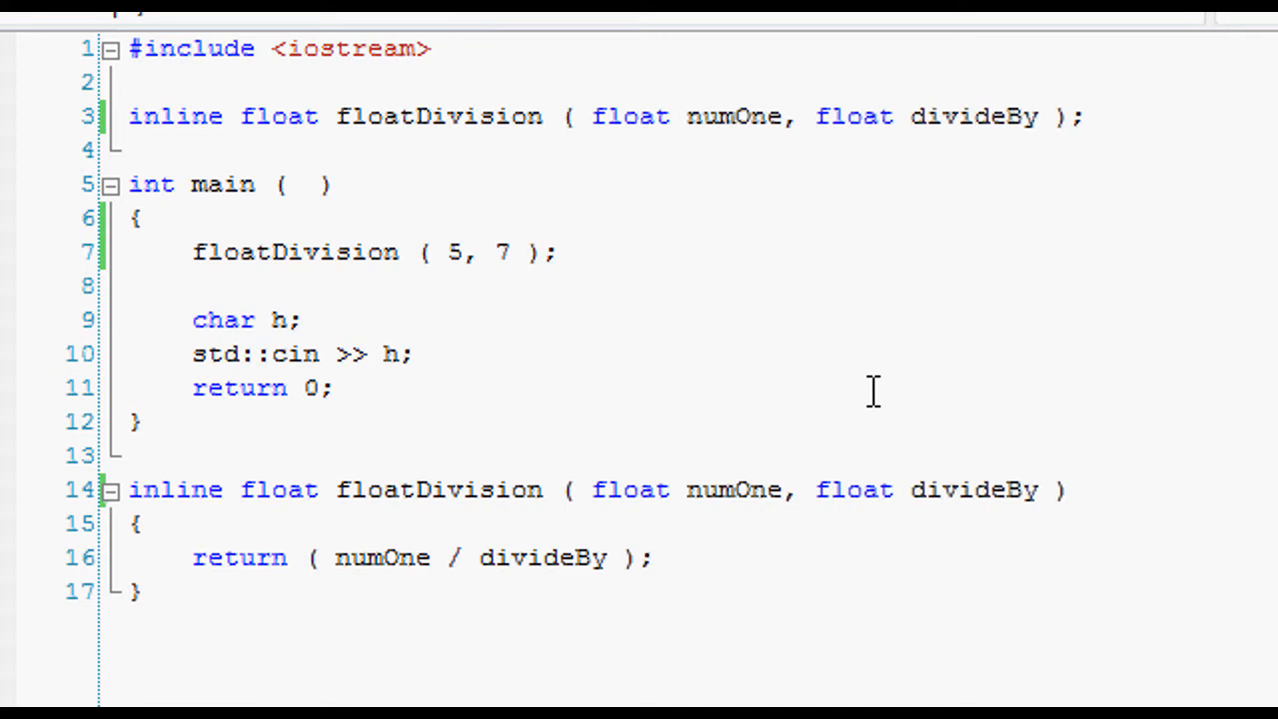
# Remove the inline keyword from the floatDivision declaration and definition in n30.cpp
pyautogui.click(300, 558)
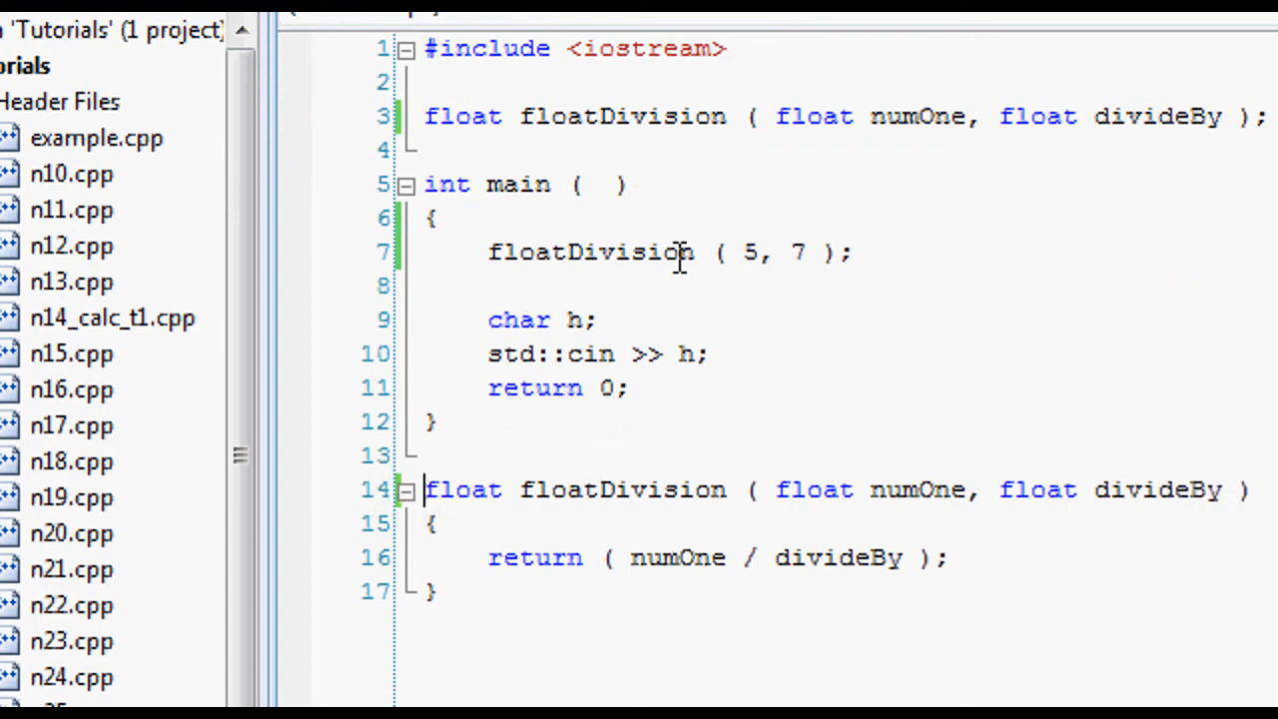
pyautogui.doubleClick(837, 411)
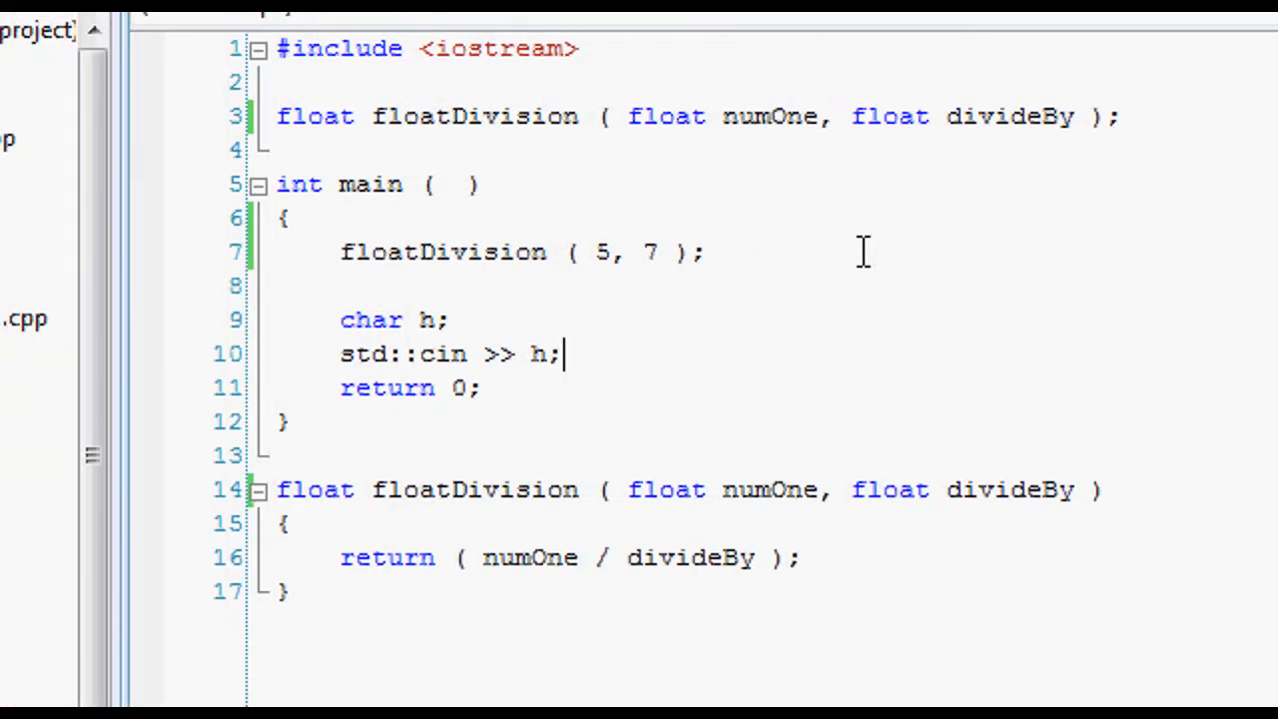
pyautogui.moveTo(842, 367)
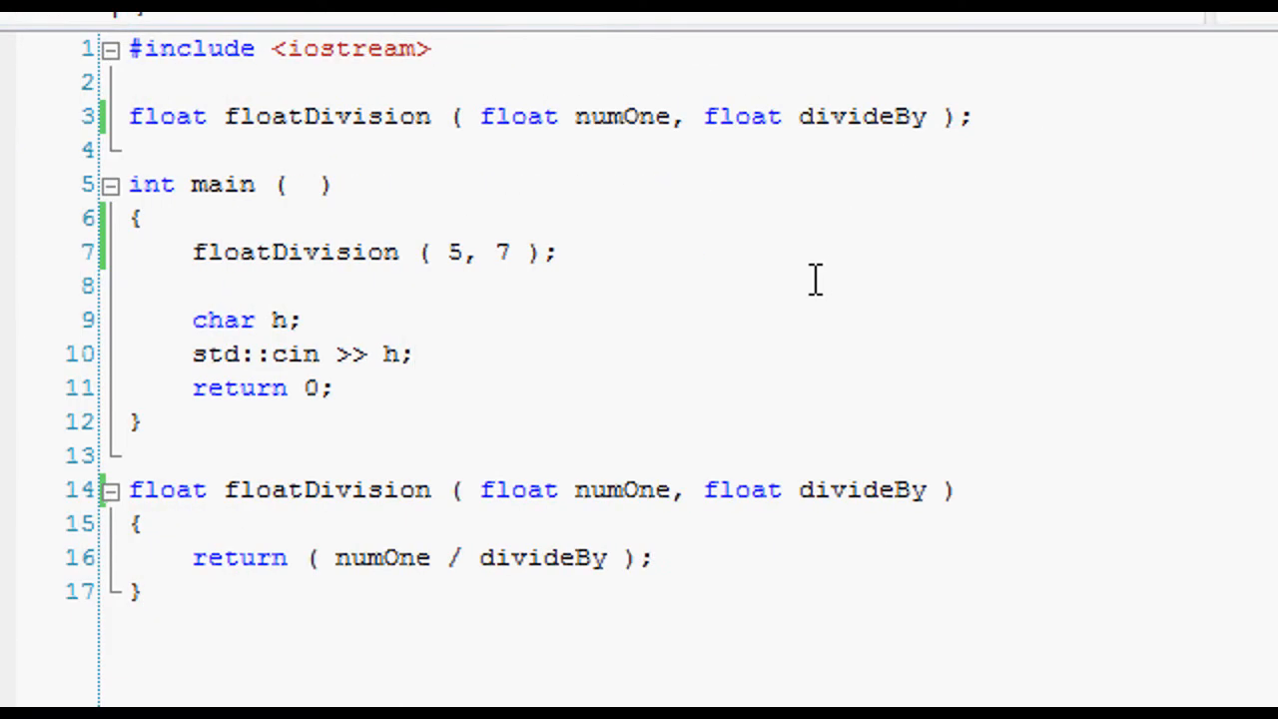
pyautogui.moveTo(827, 272)
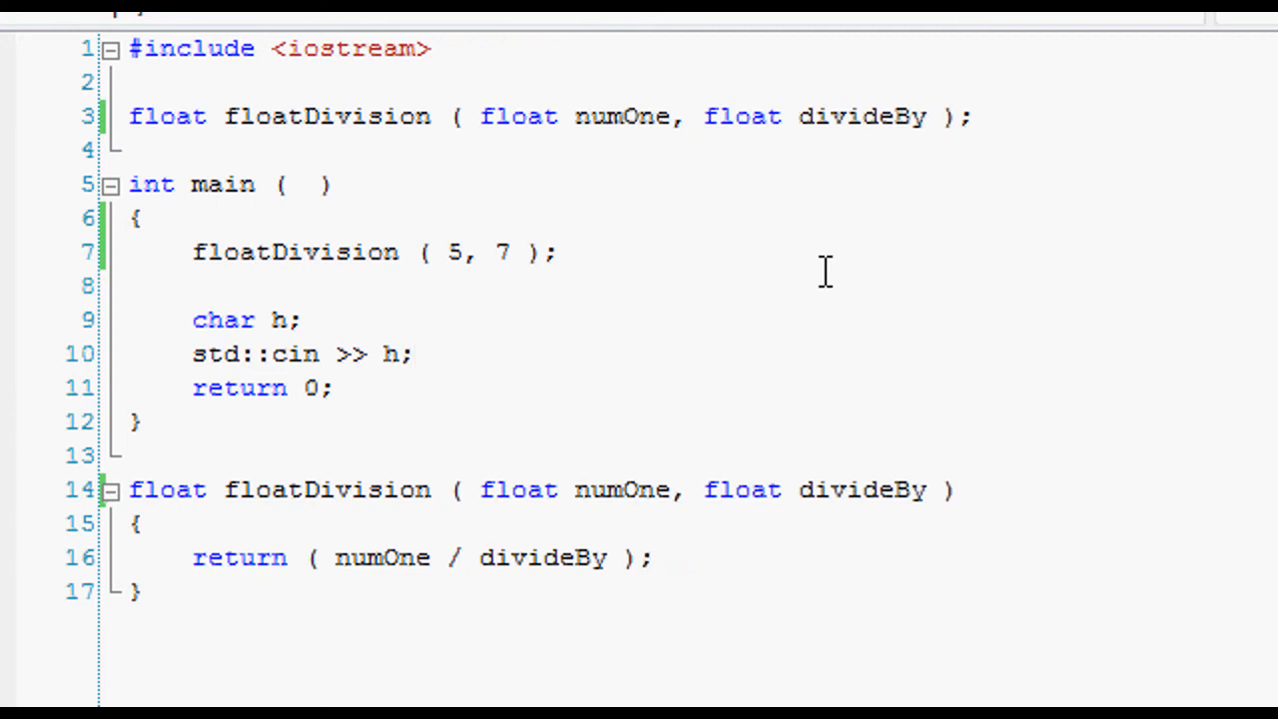